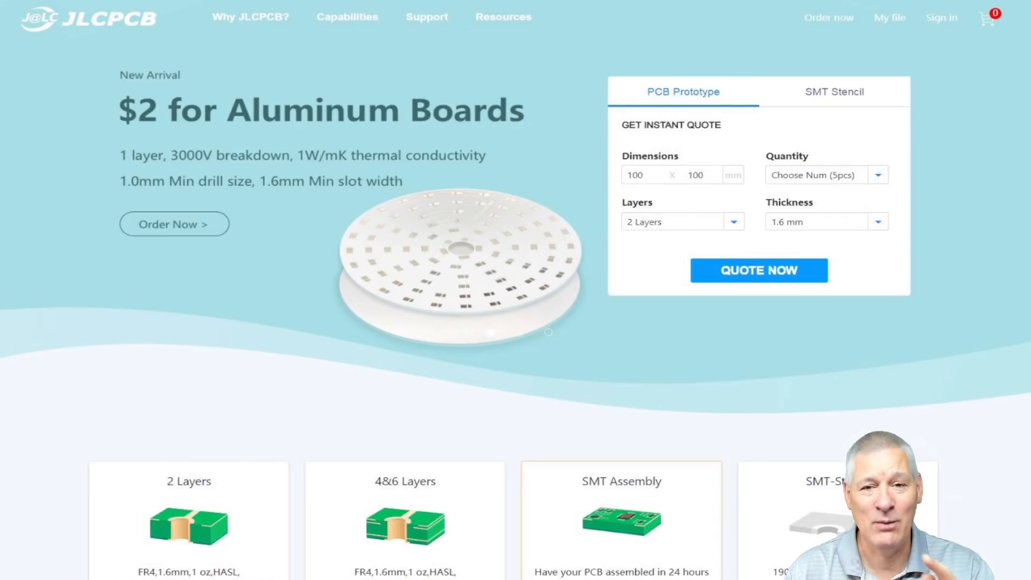
Step: Browse the JLCPCB FAQ article on building your own parts library
left_click(426, 16)
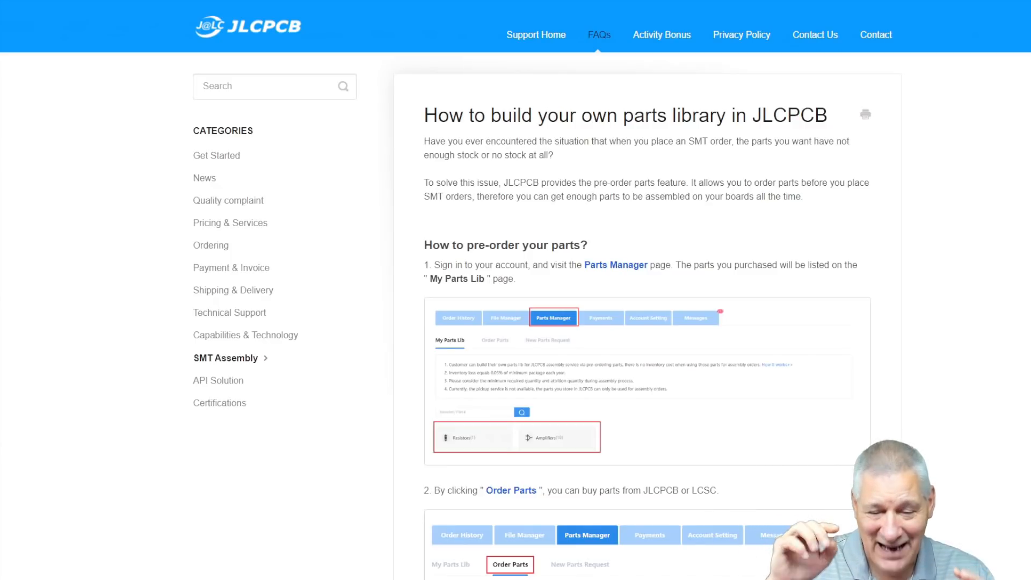
scroll("down", 3)
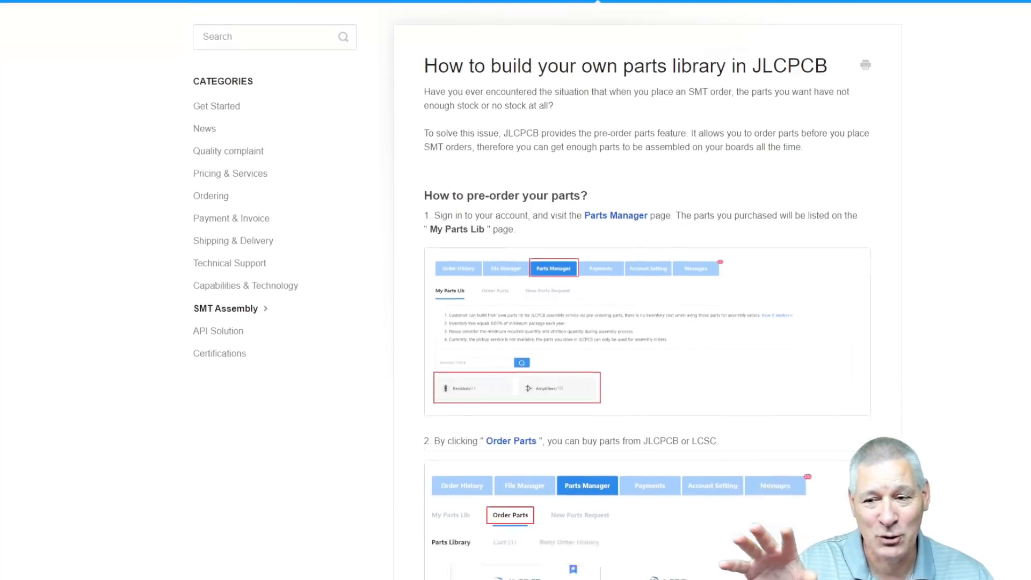
scroll("down", 3)
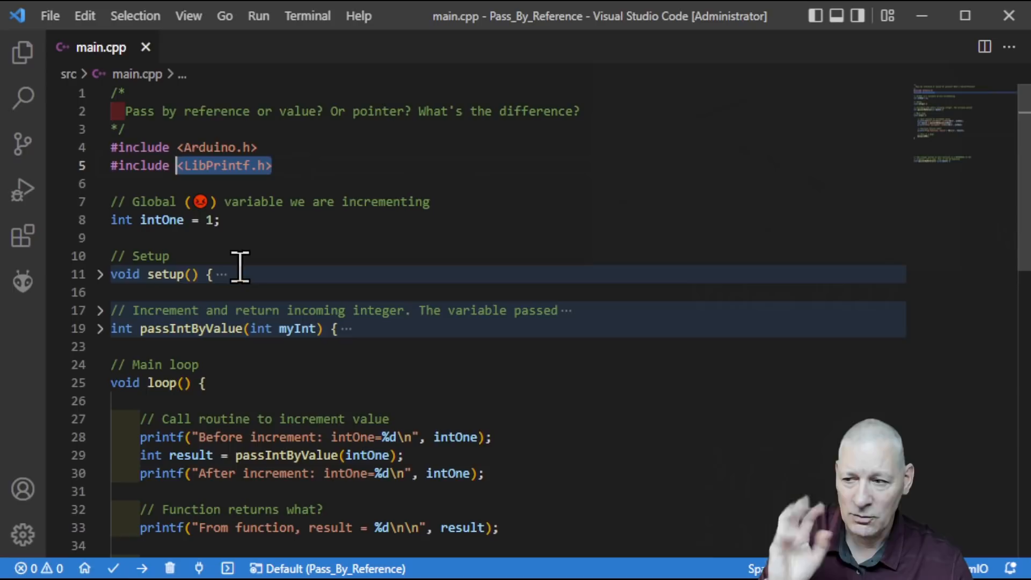
mouse_move(170, 219)
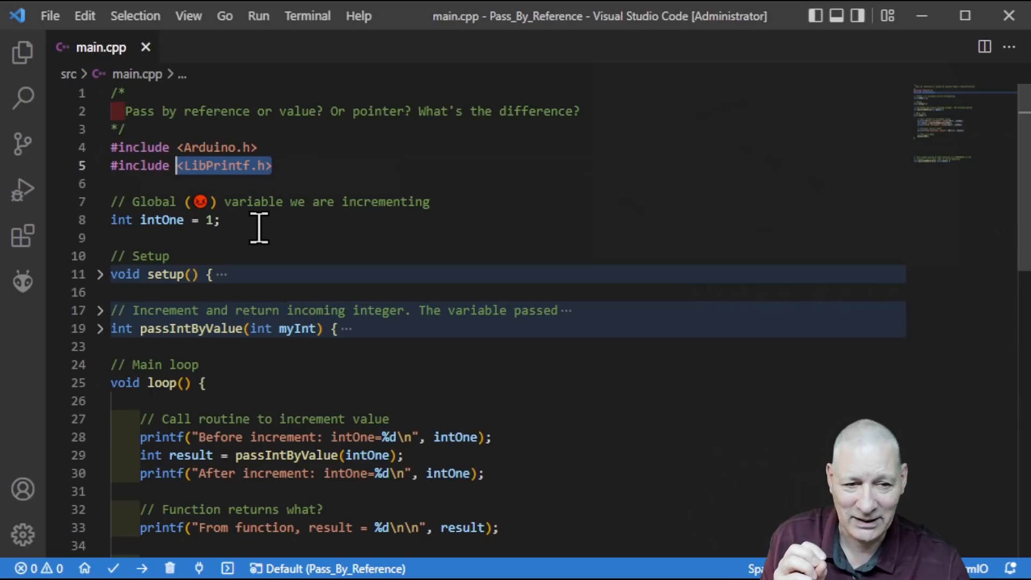
mouse_move(236, 242)
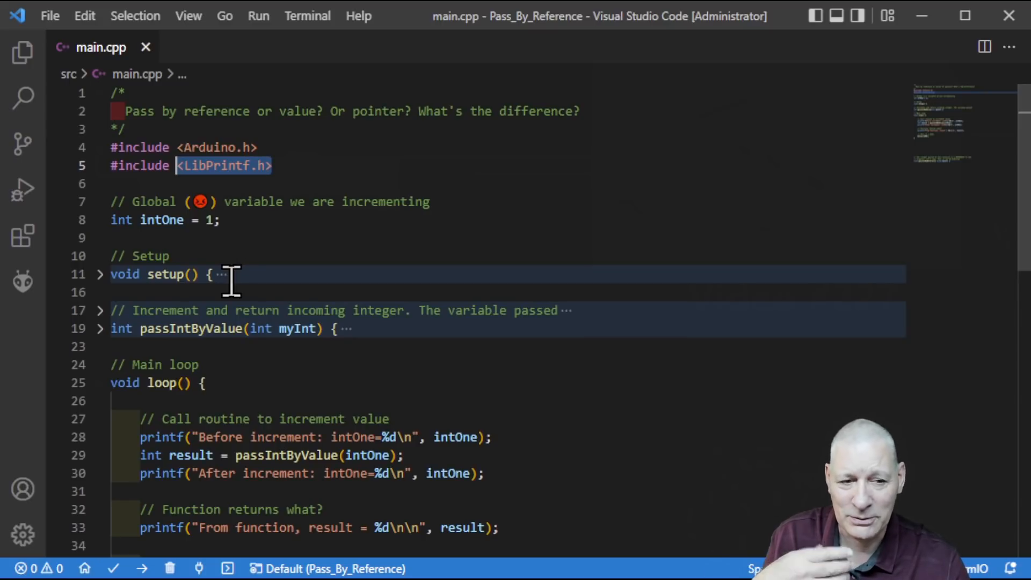
mouse_move(416, 370)
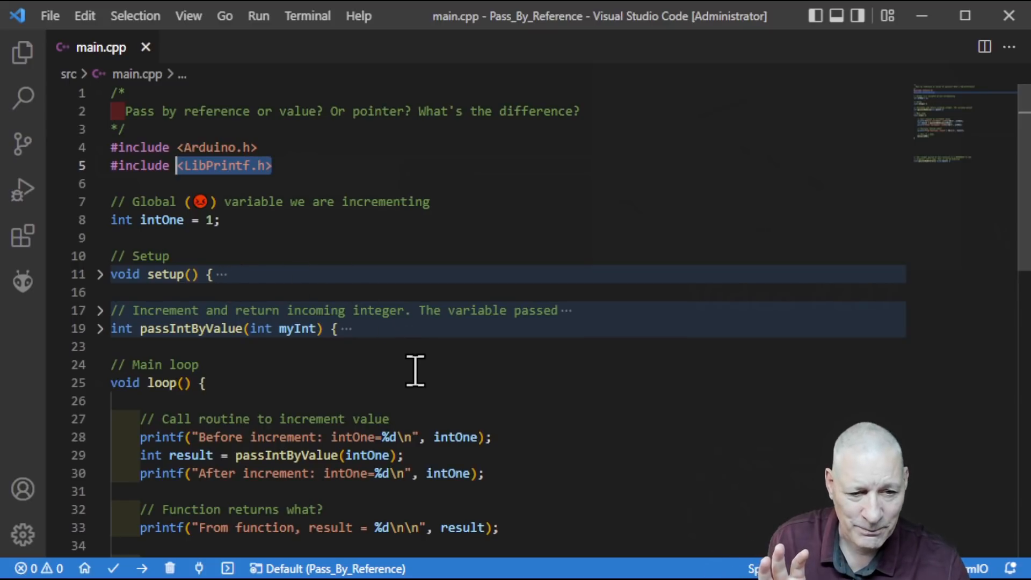
mouse_move(223, 328)
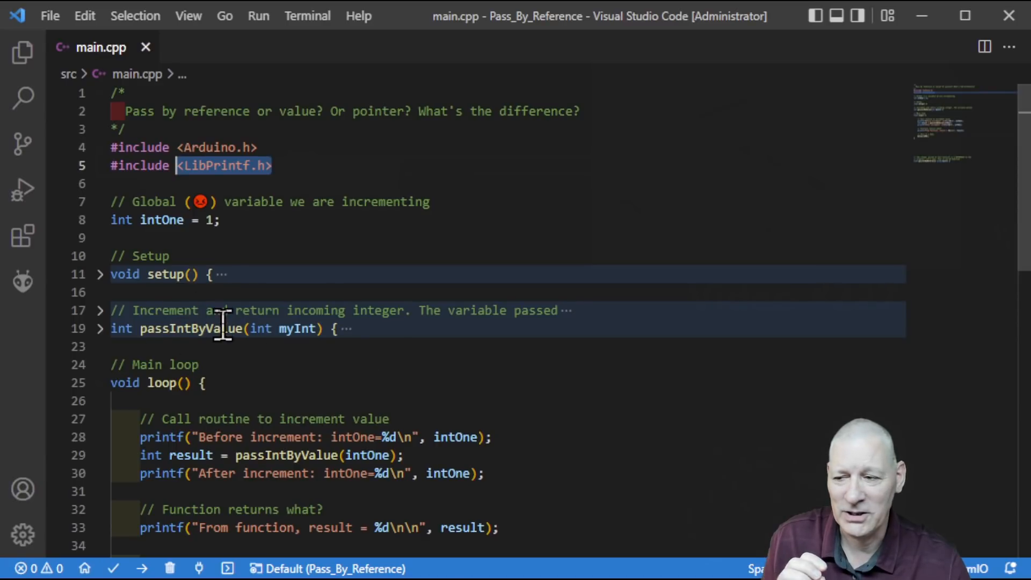
mouse_move(191, 329)
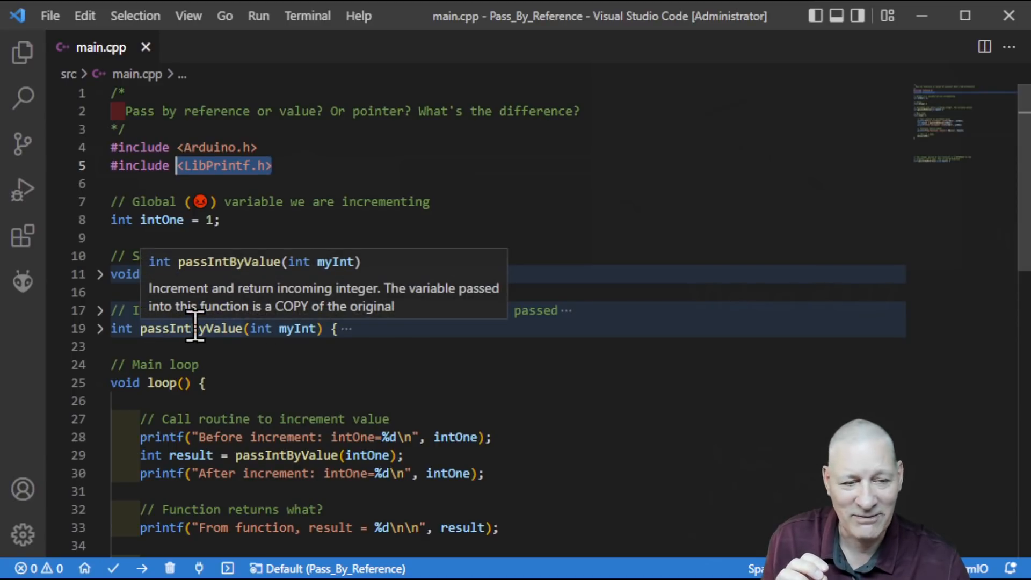
mouse_move(575, 380)
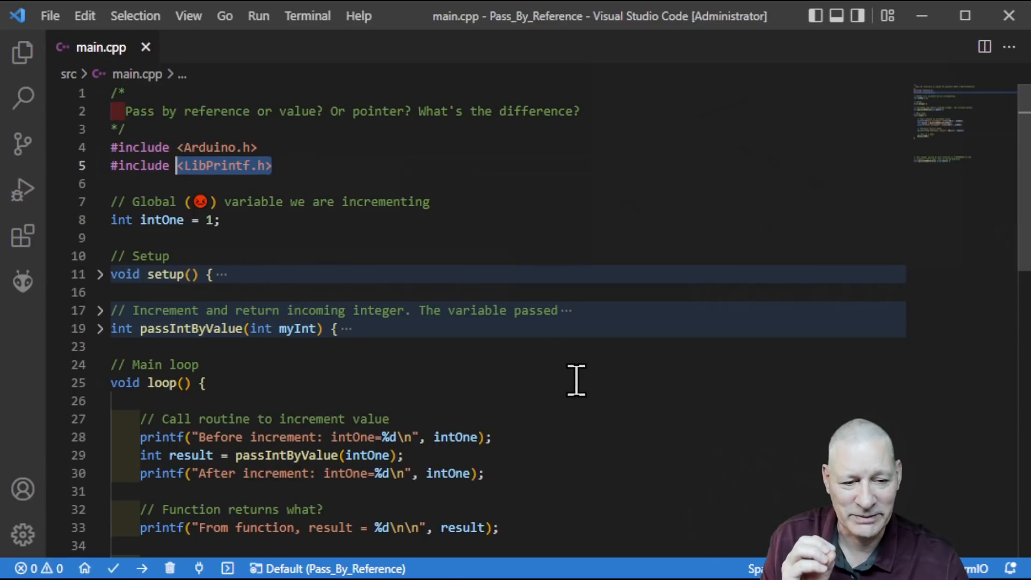
scroll("down", 3)
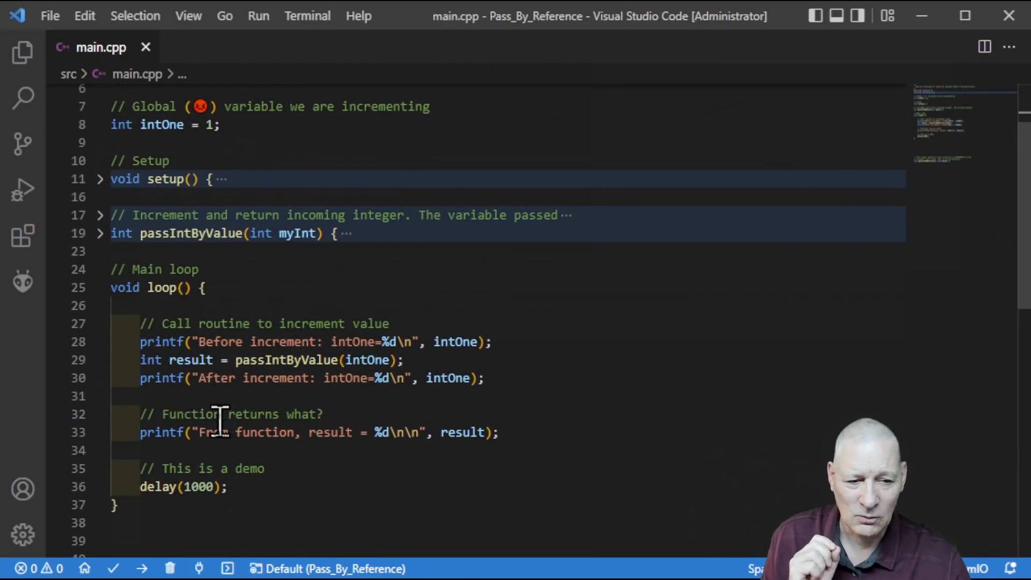
left_click(141, 359)
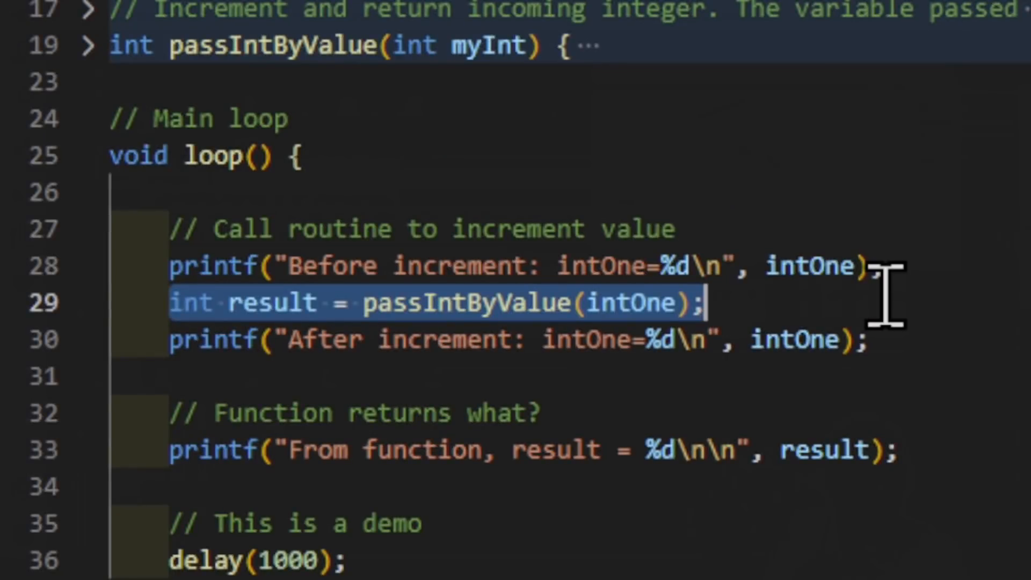
mouse_move(796, 237)
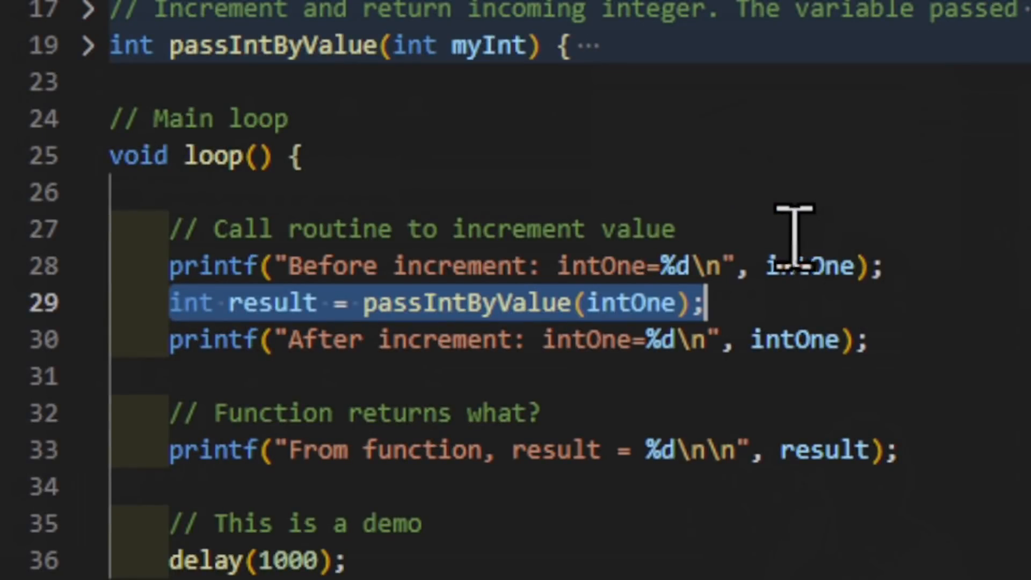
mouse_move(443, 302)
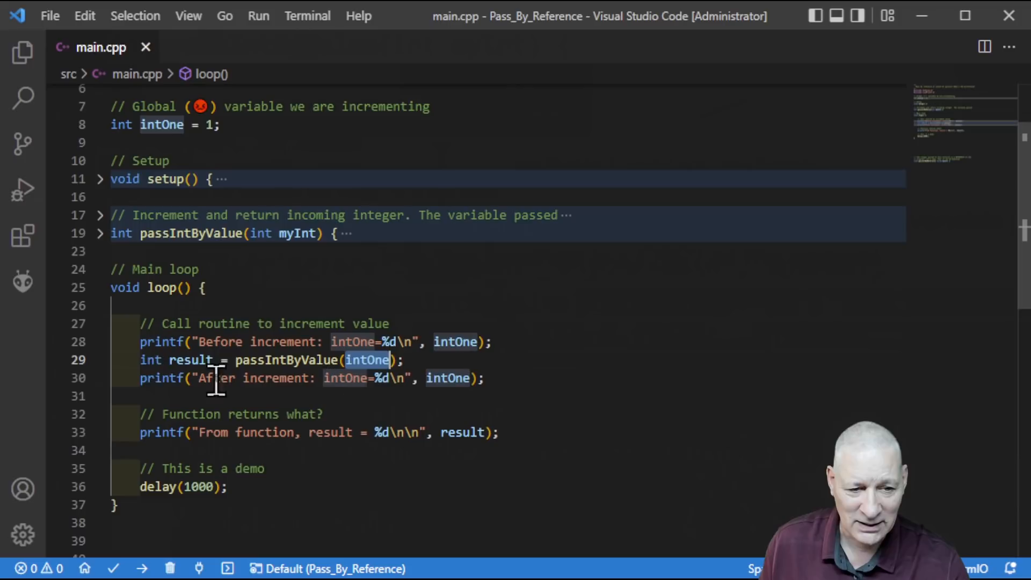
mouse_move(394, 431)
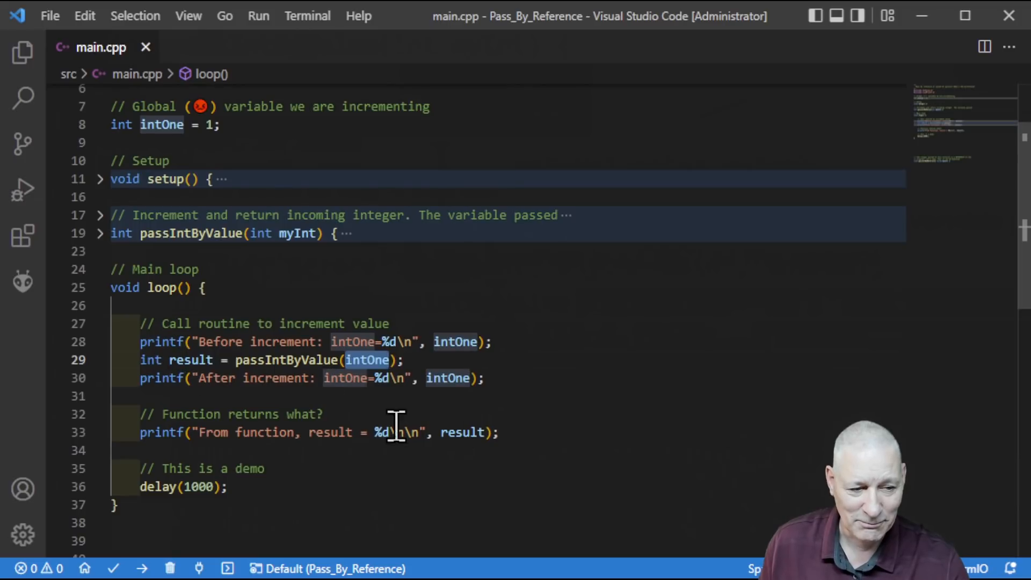
mouse_move(485, 341)
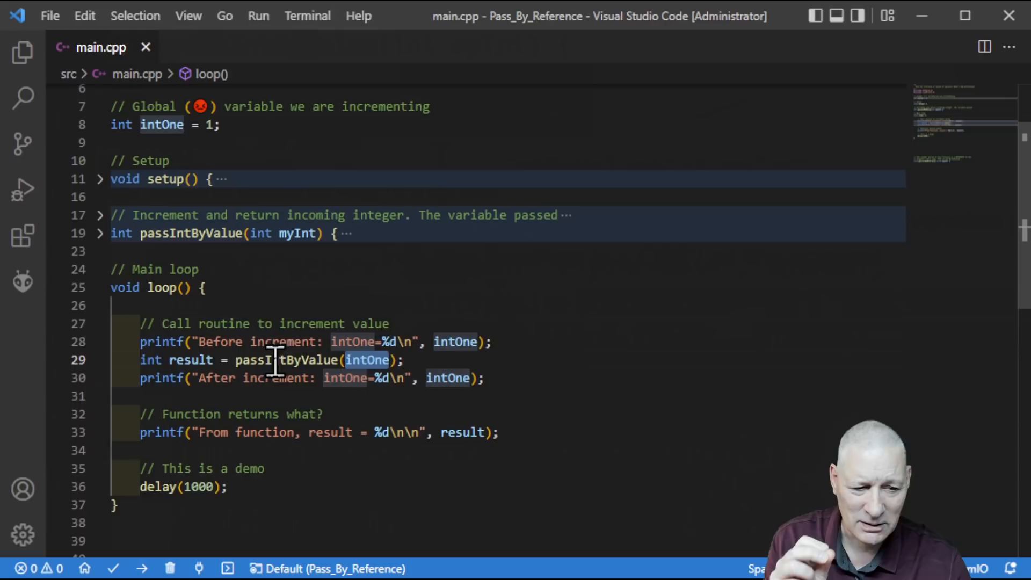
mouse_move(368, 359)
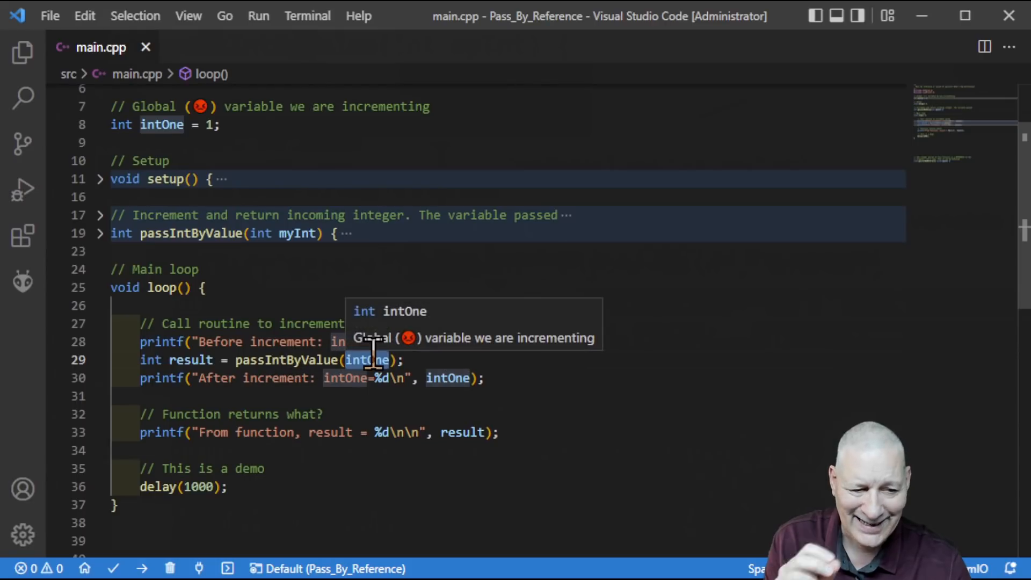
mouse_move(440, 368)
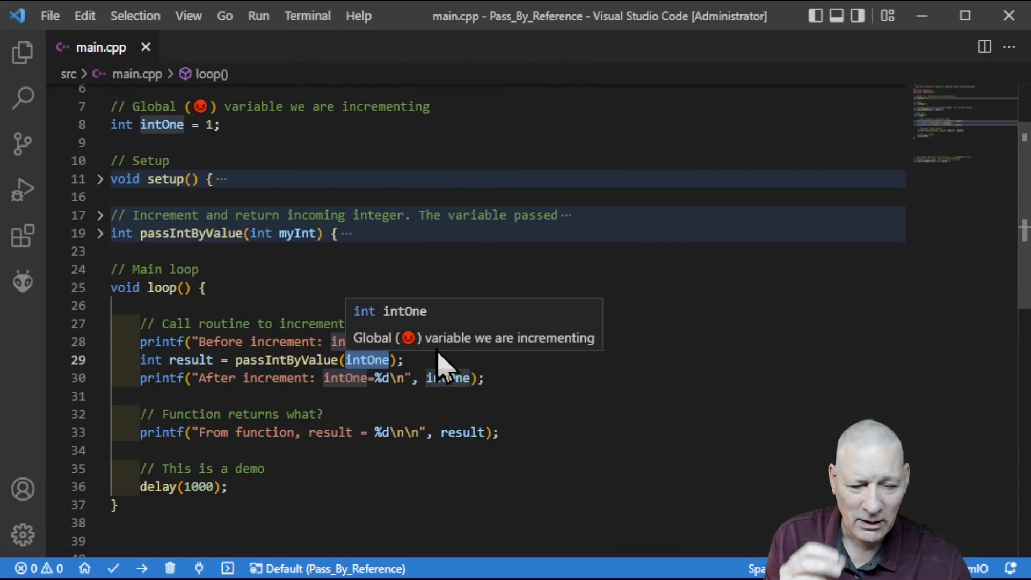
mouse_move(211, 125)
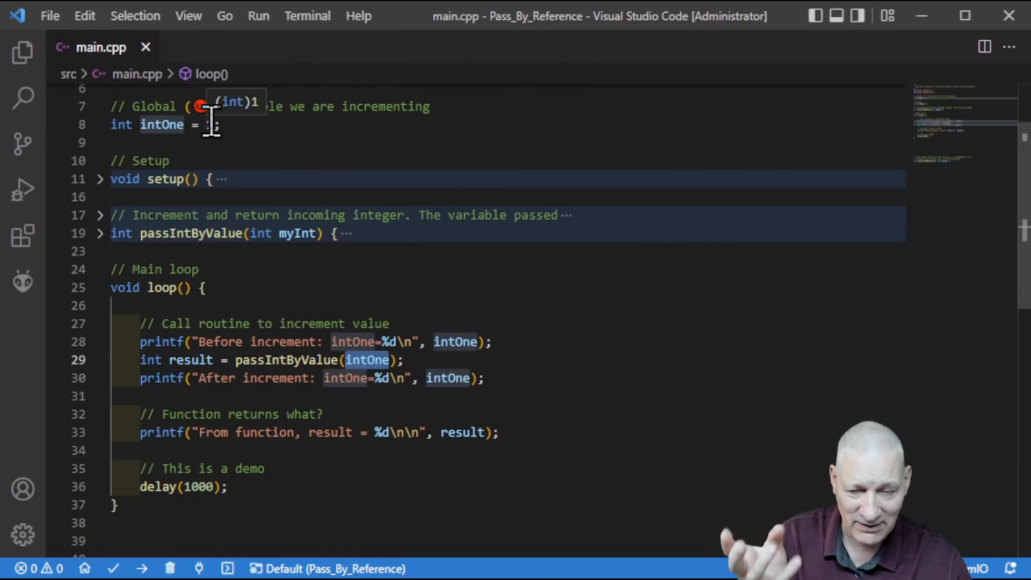
mouse_move(235, 368)
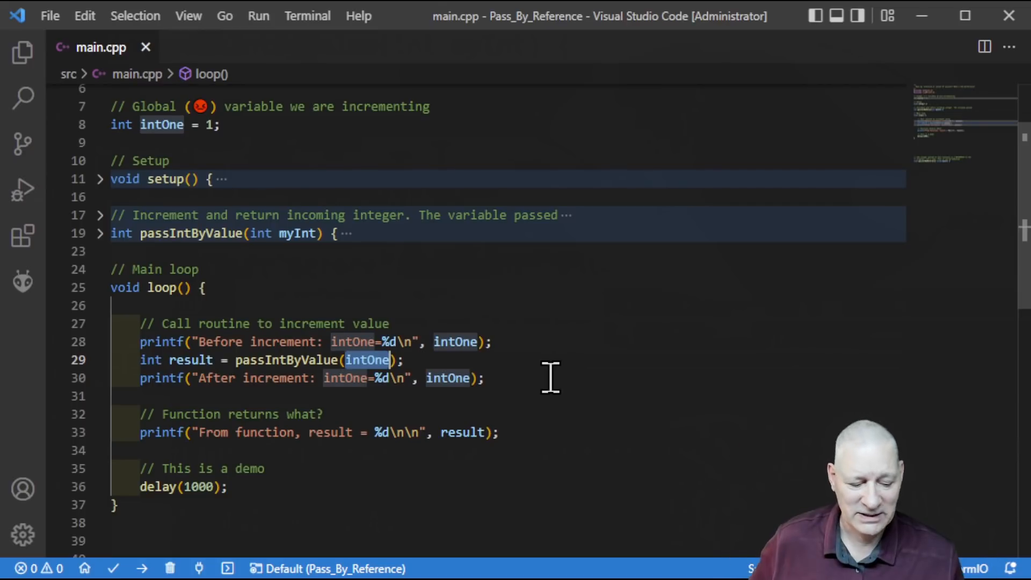
mouse_move(184, 233)
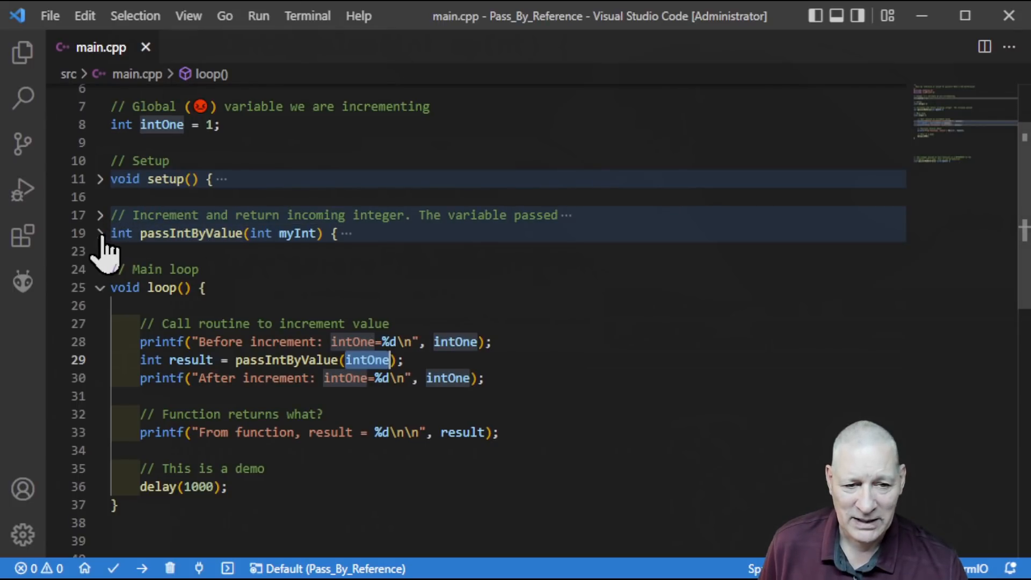
left_click(100, 233)
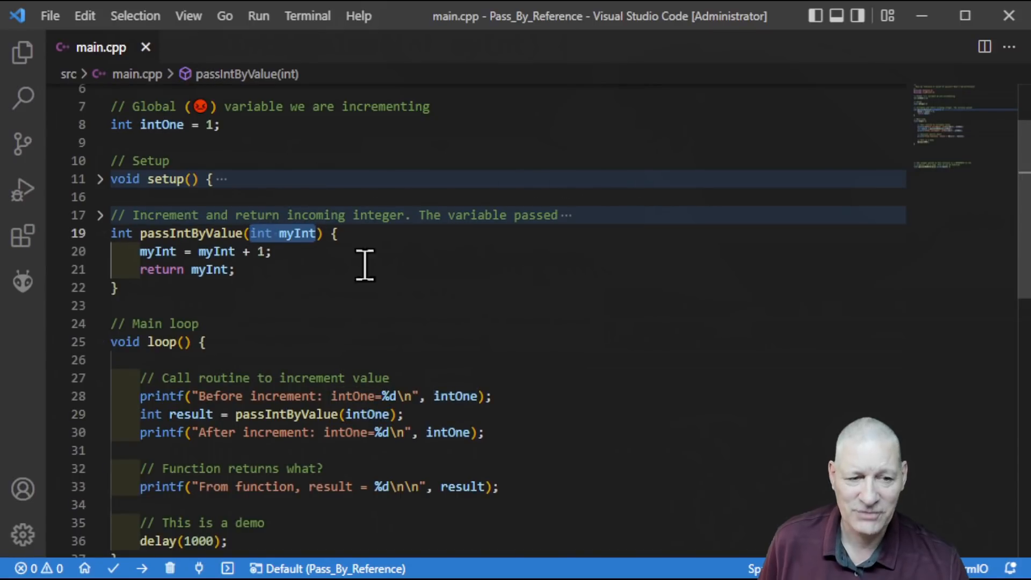
mouse_move(434, 297)
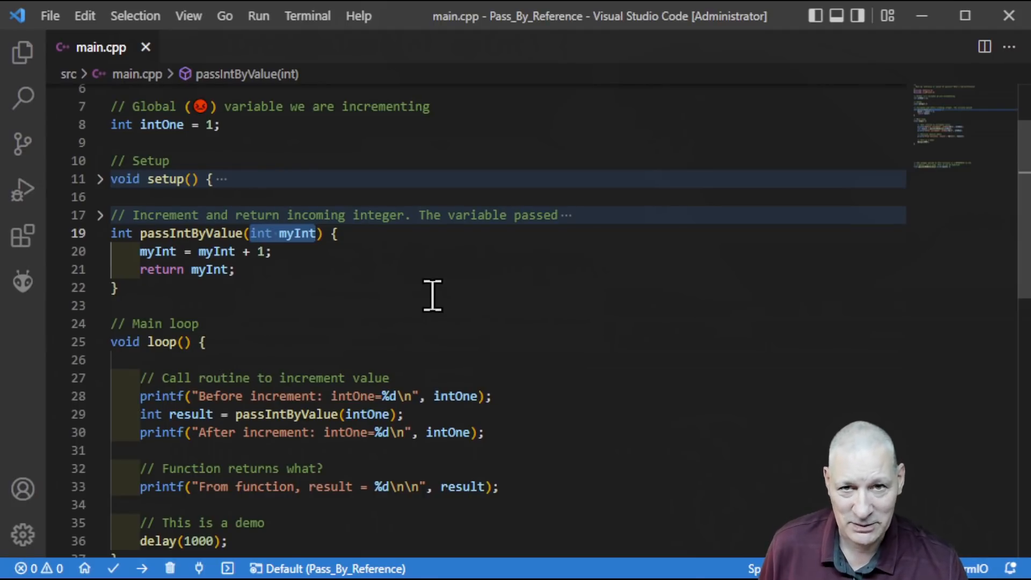
mouse_move(186, 259)
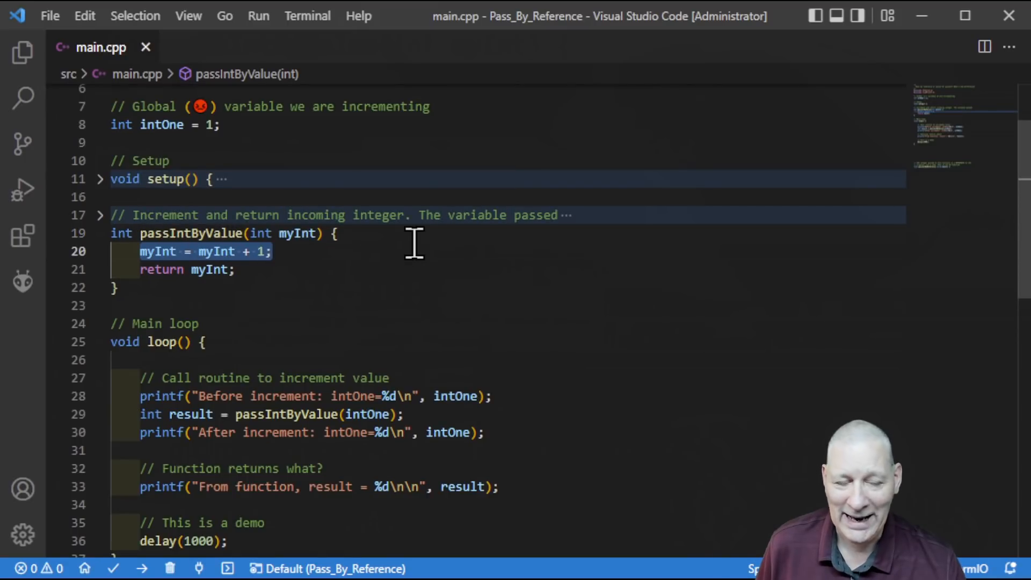
mouse_move(315, 287)
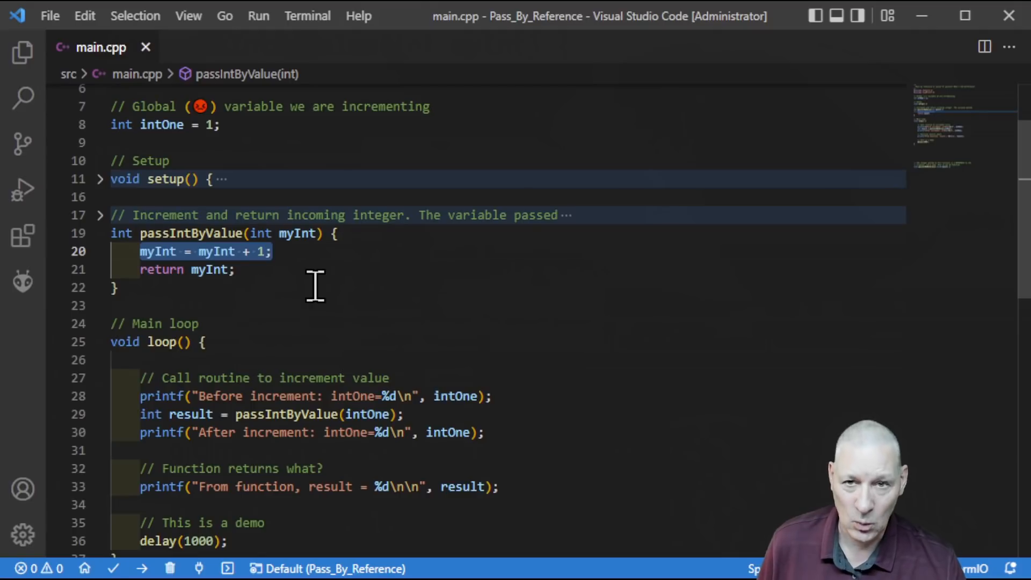
mouse_move(292, 251)
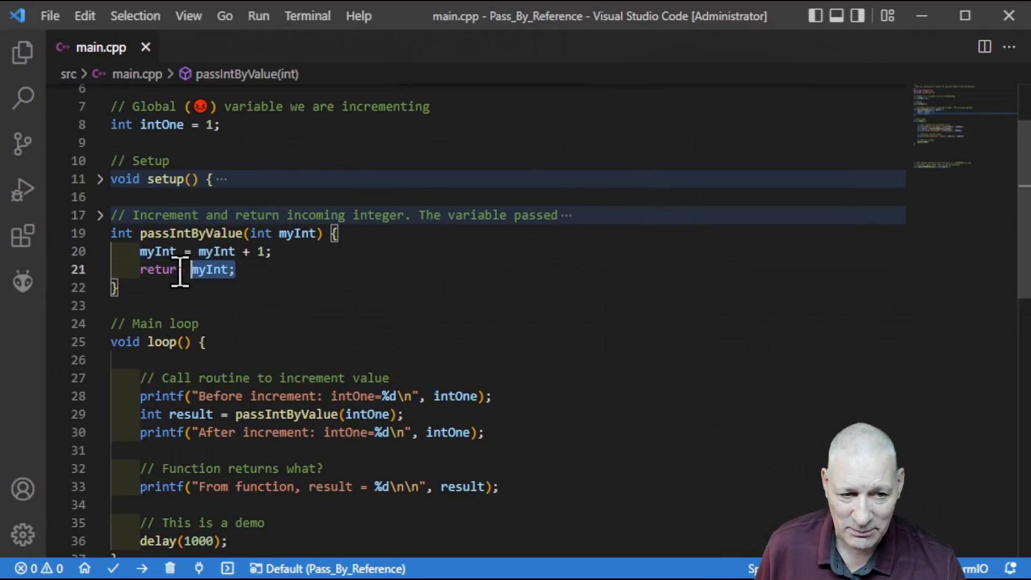
left_click(112, 233)
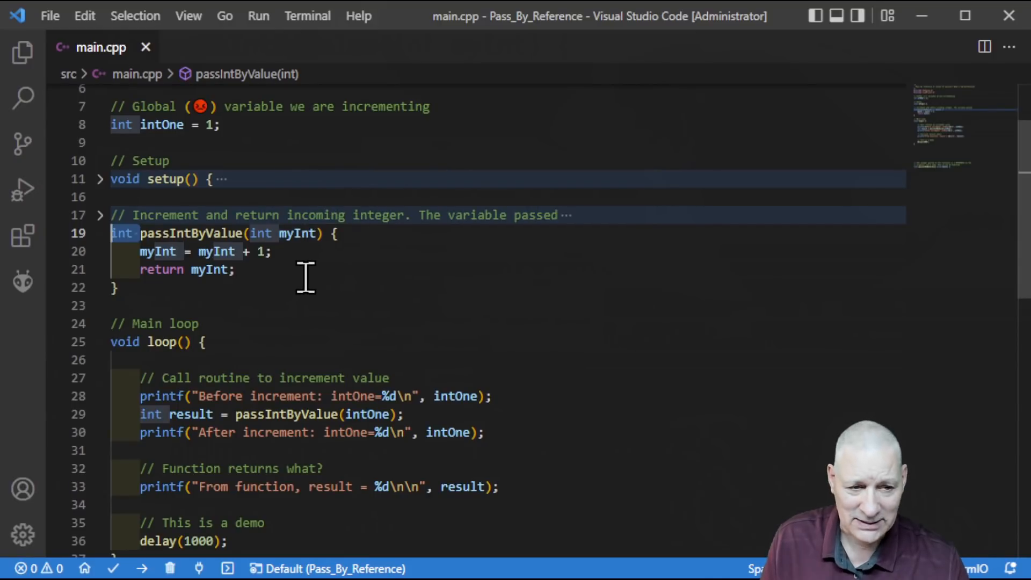
mouse_move(280, 270)
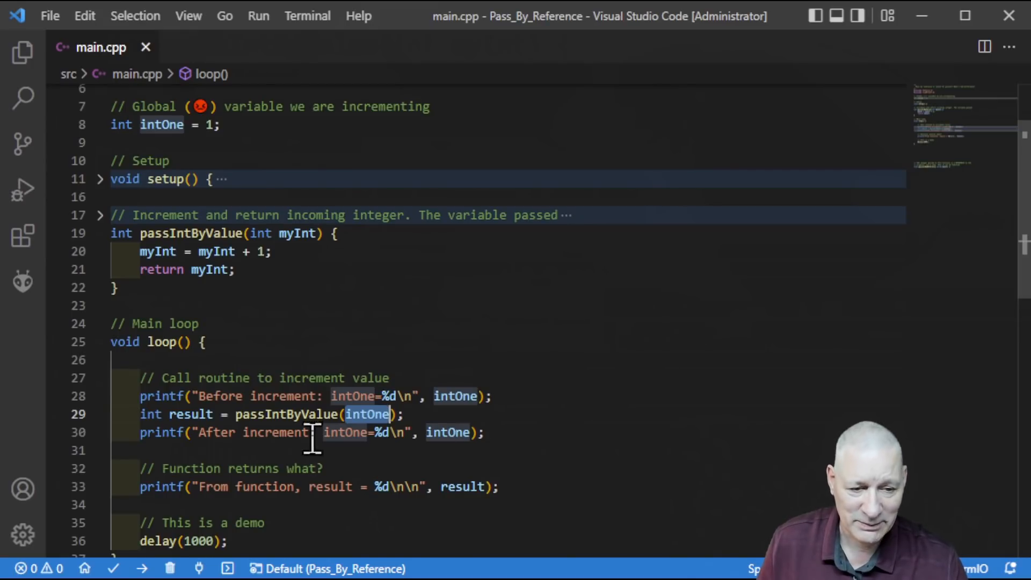
mouse_move(266, 378)
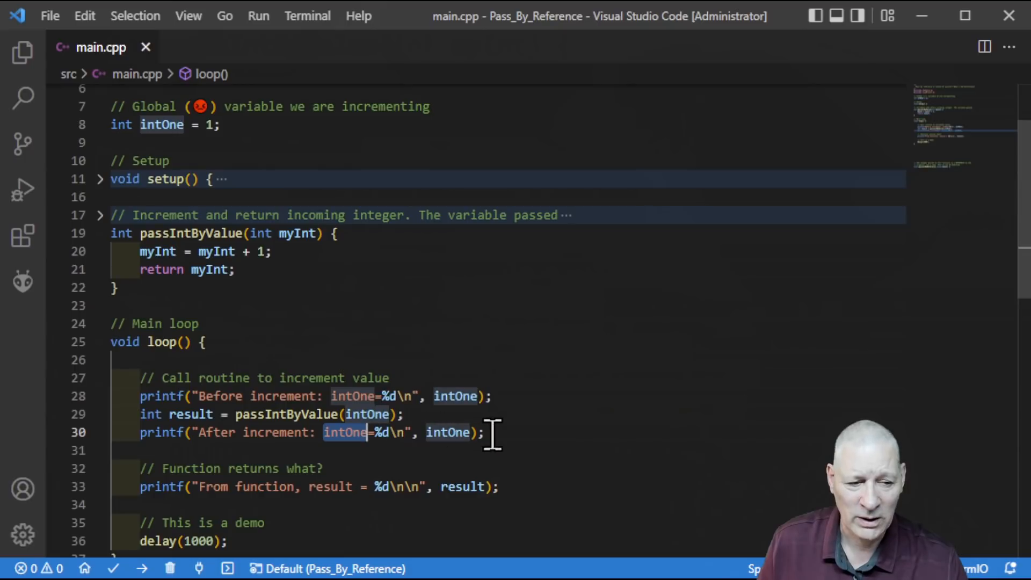
mouse_move(513, 432)
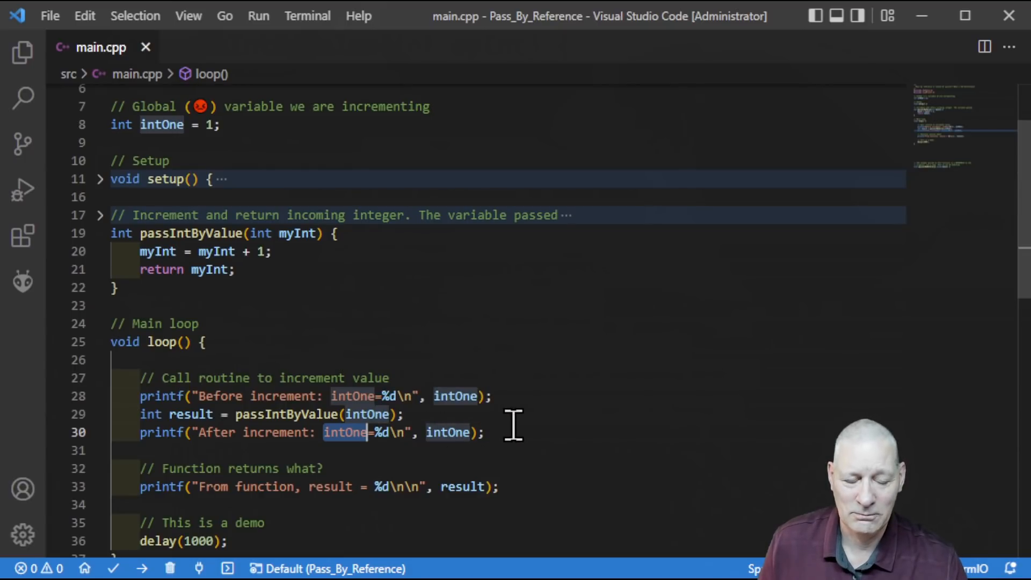
mouse_move(239, 298)
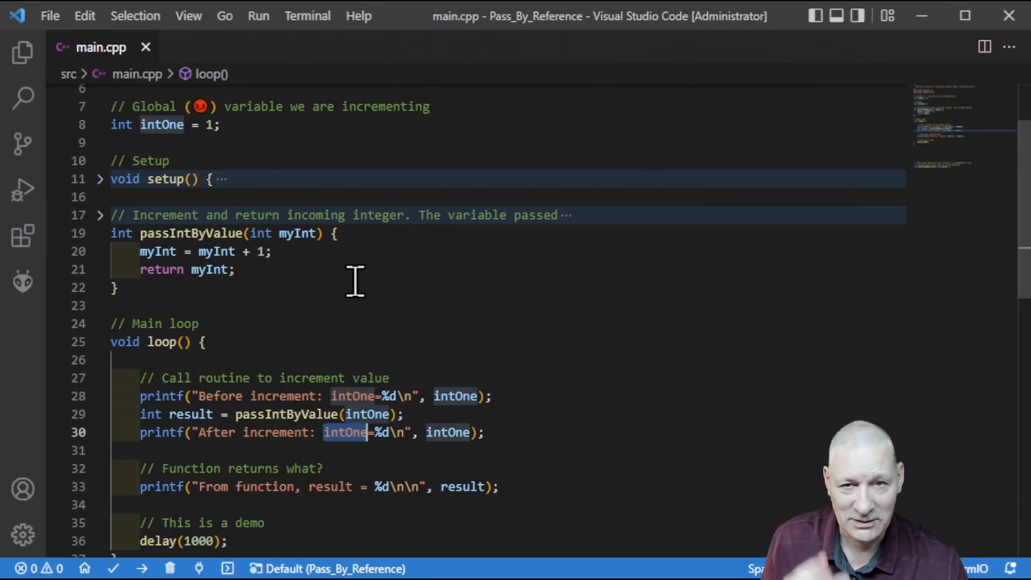
mouse_move(319, 500)
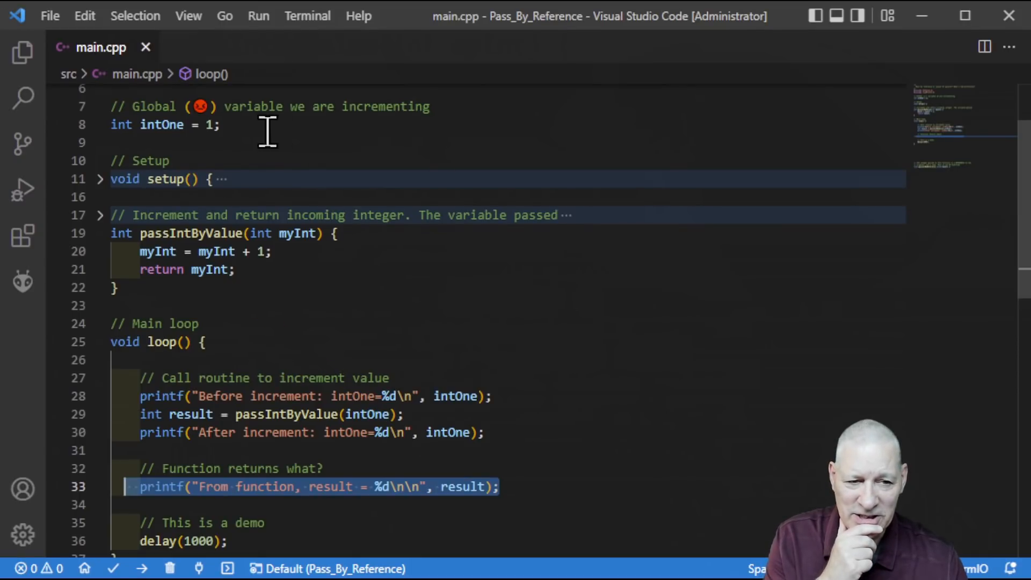
mouse_move(540, 412)
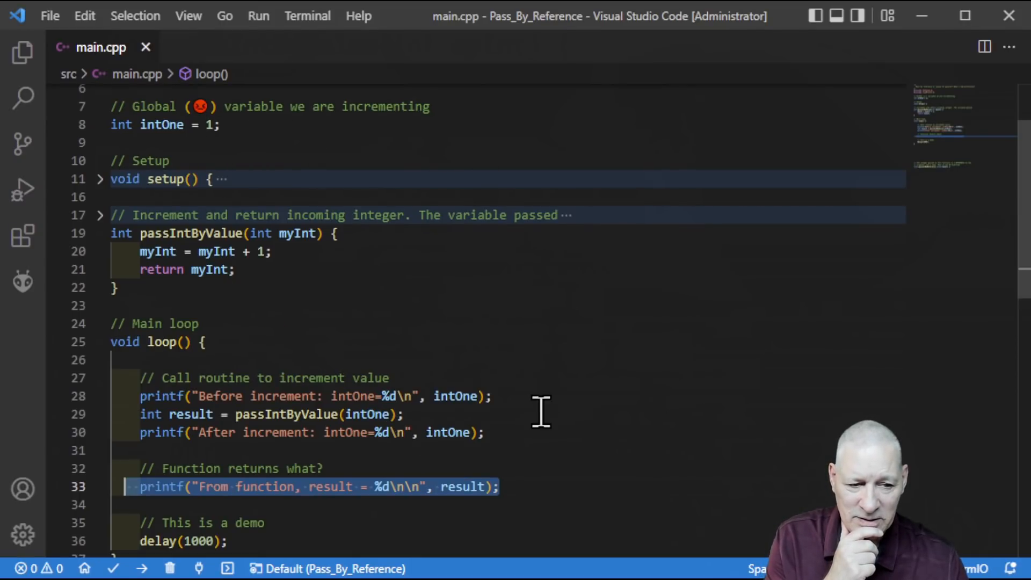
mouse_move(405, 396)
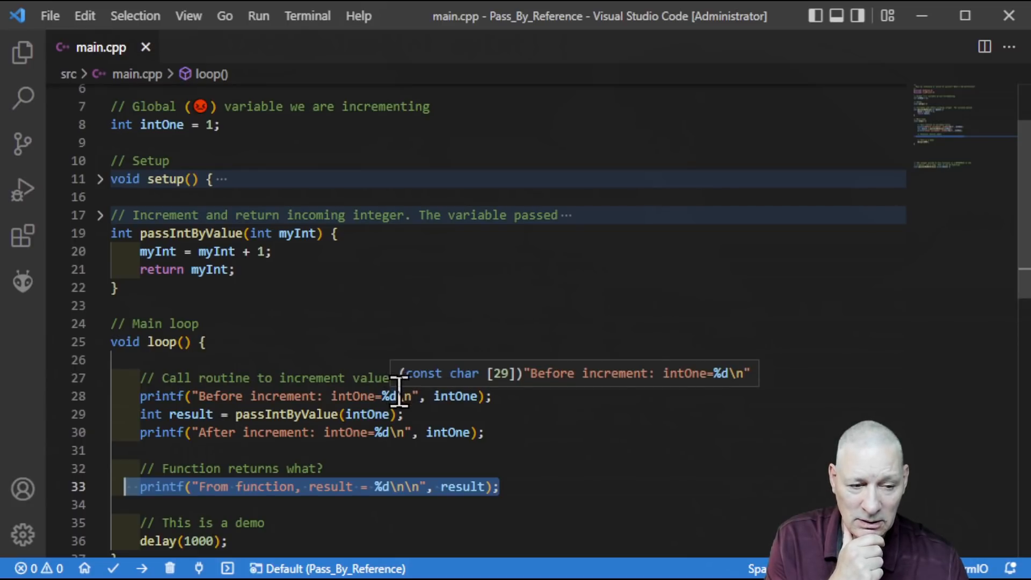
mouse_move(292, 413)
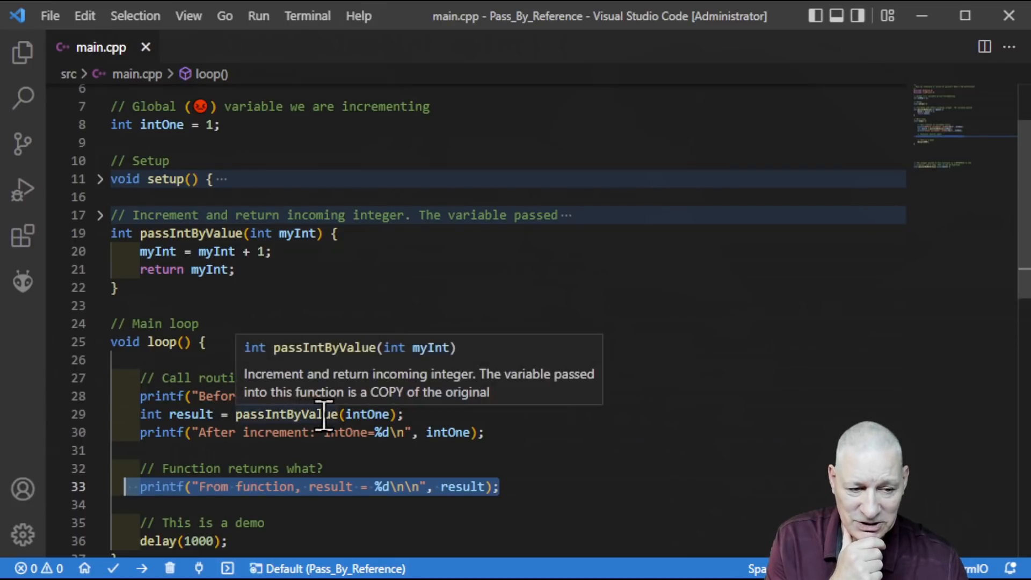
mouse_move(372, 415)
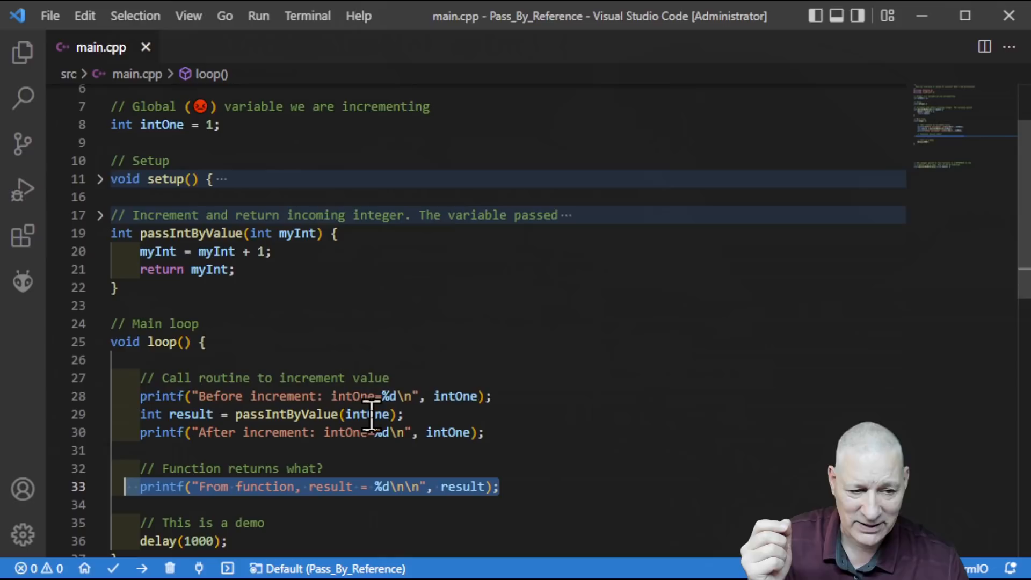
mouse_move(576, 409)
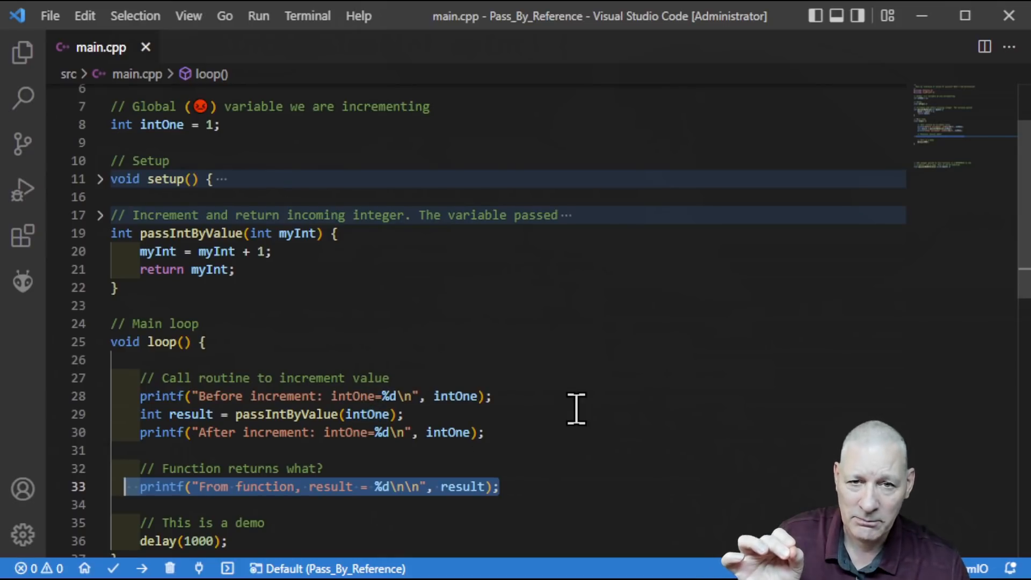
mouse_move(384, 487)
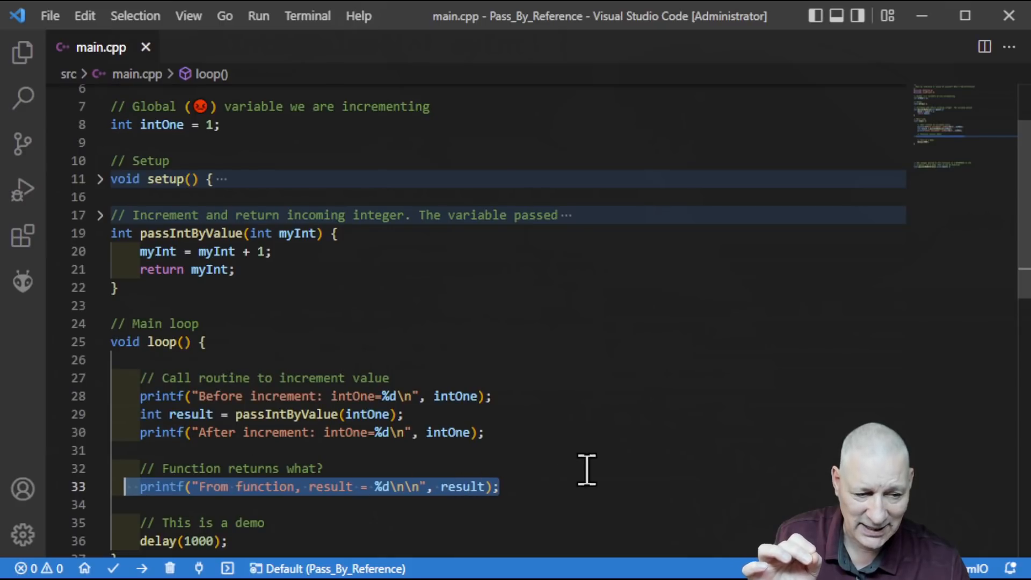
mouse_move(625, 433)
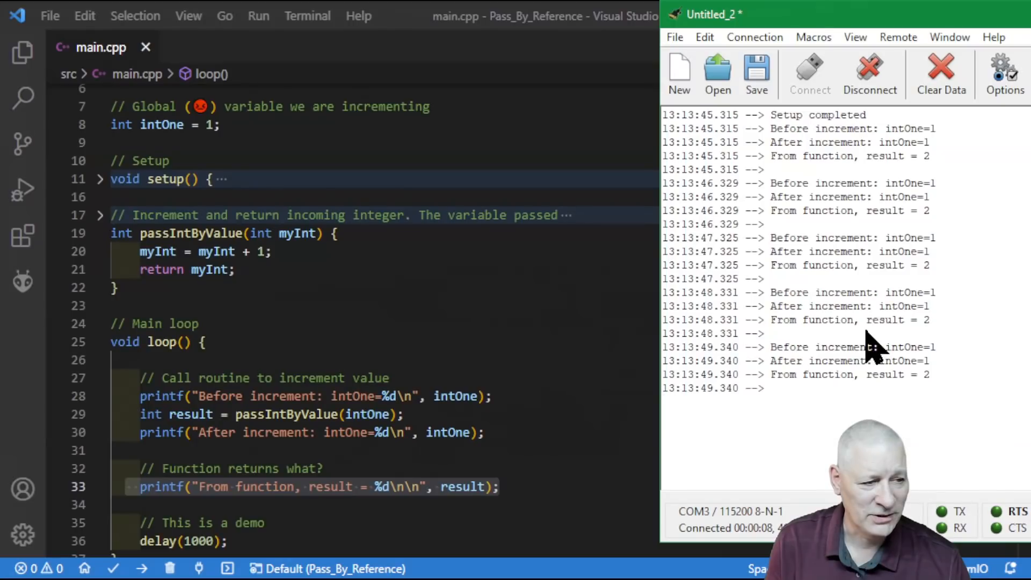
Step: Disconnect CoolTerm from the board, keeping the log showing intOne 1 and result 2
left_click(868, 74)
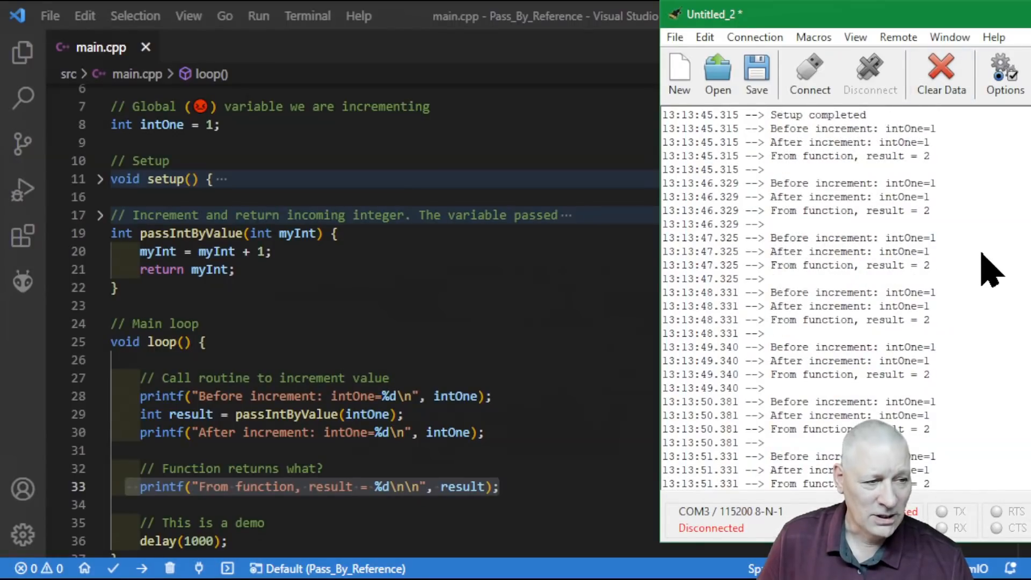
mouse_move(867, 145)
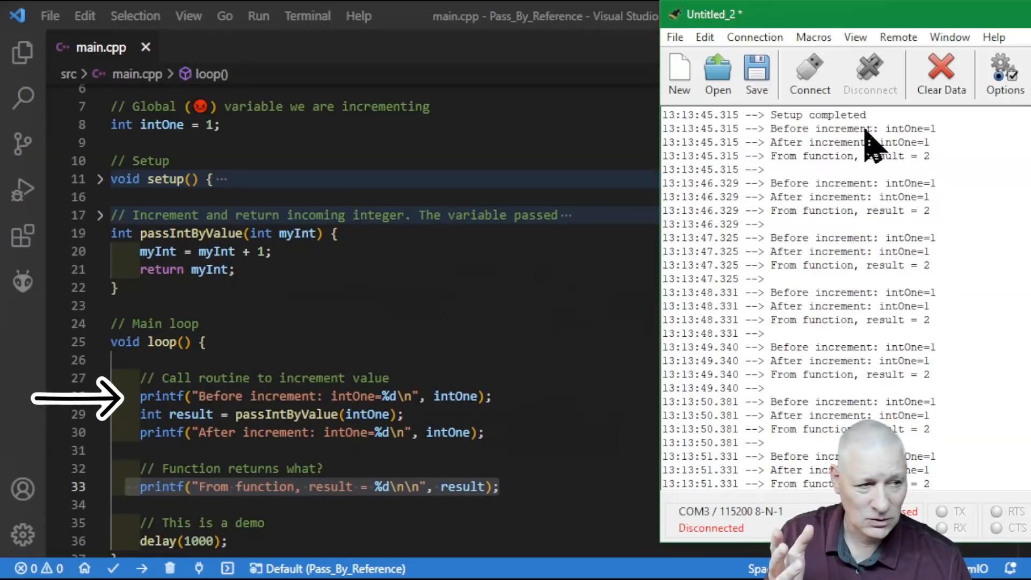
mouse_move(953, 145)
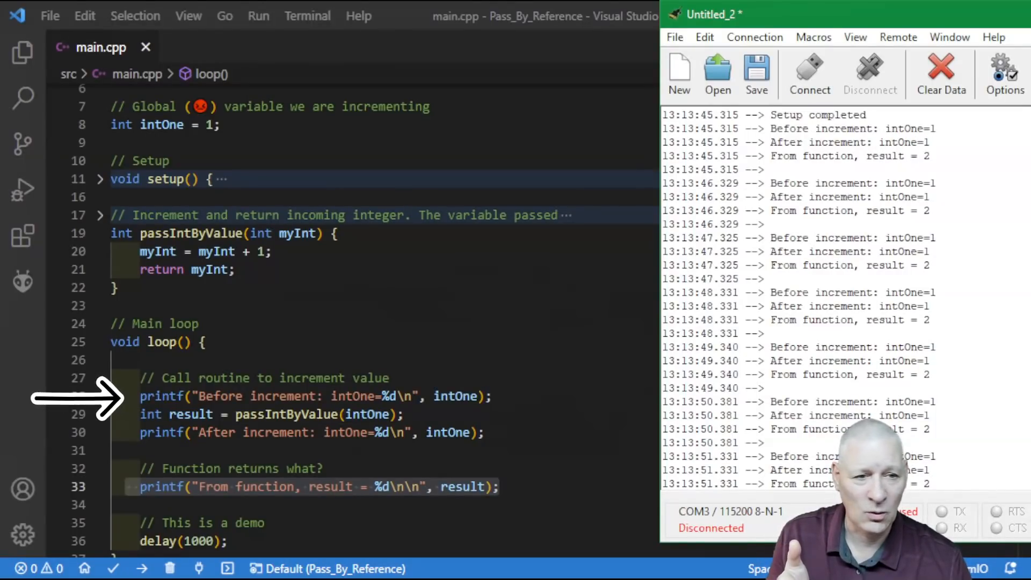
left_click(115, 143)
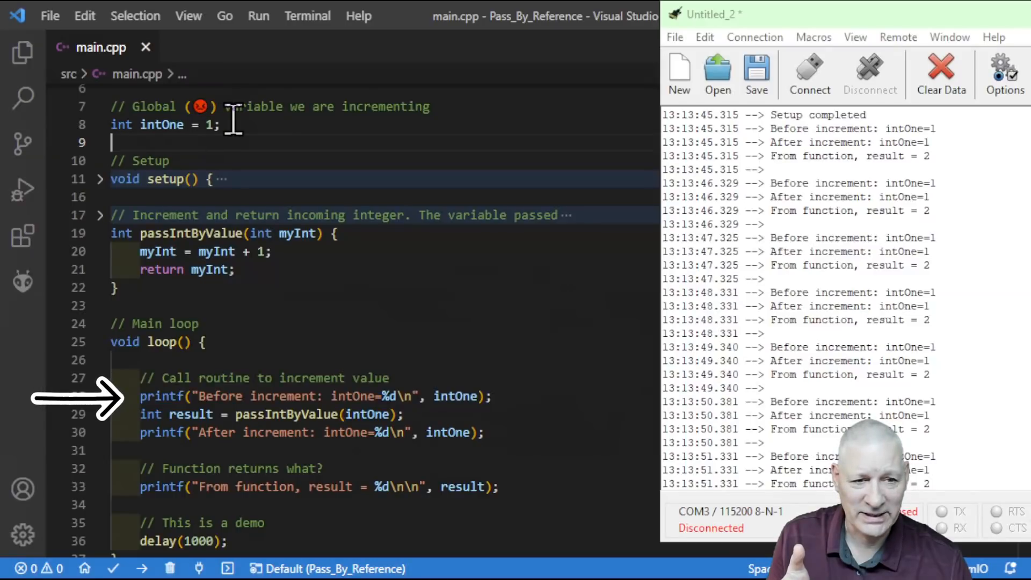
mouse_move(413, 227)
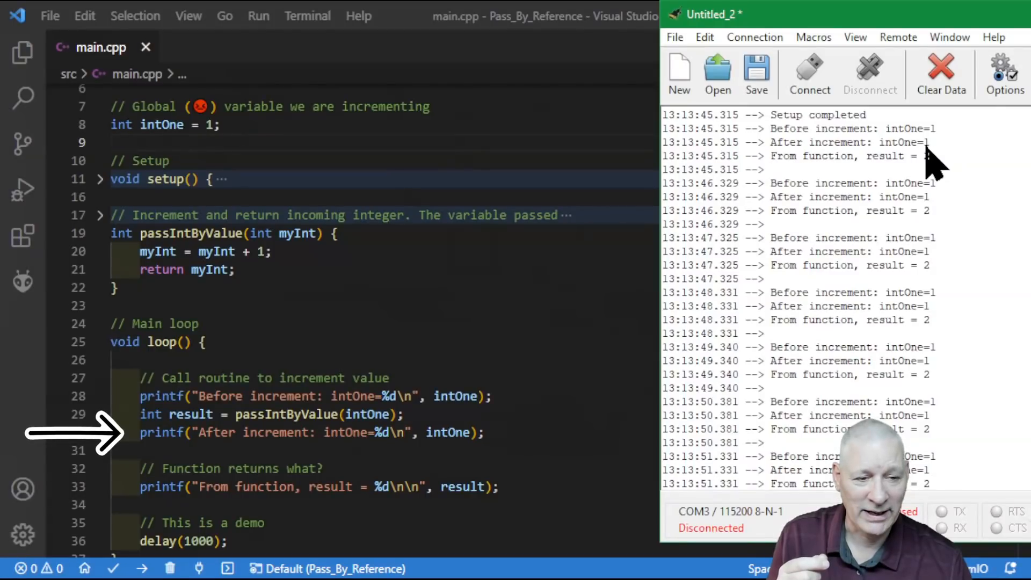
left_click(218, 251)
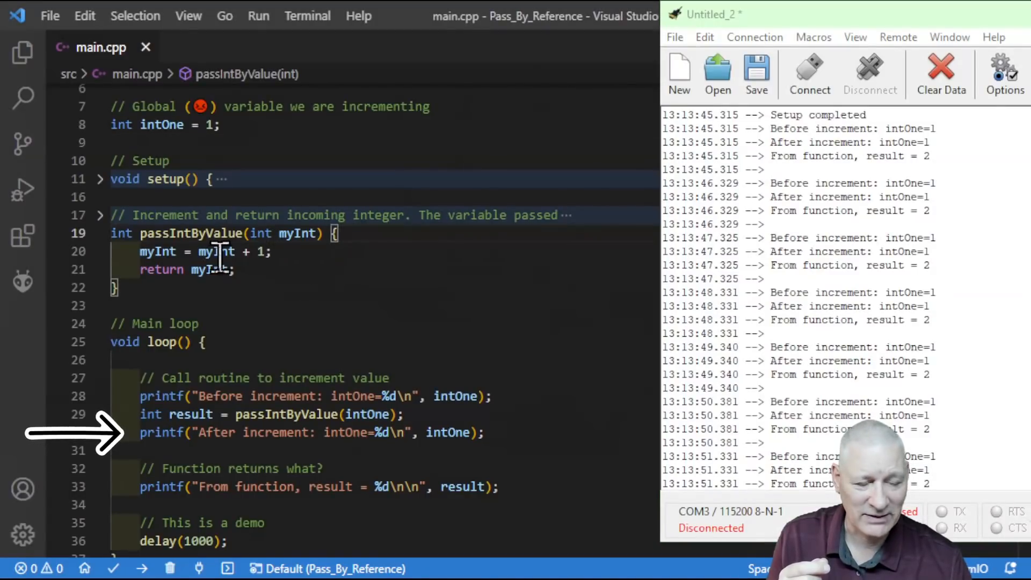
double_click(216, 251)
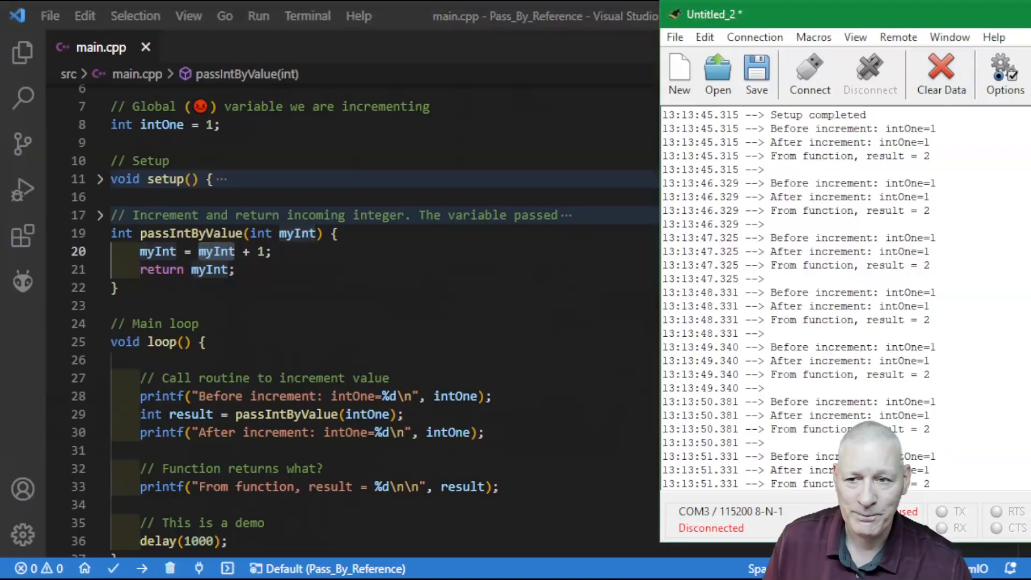
double_click(848, 155)
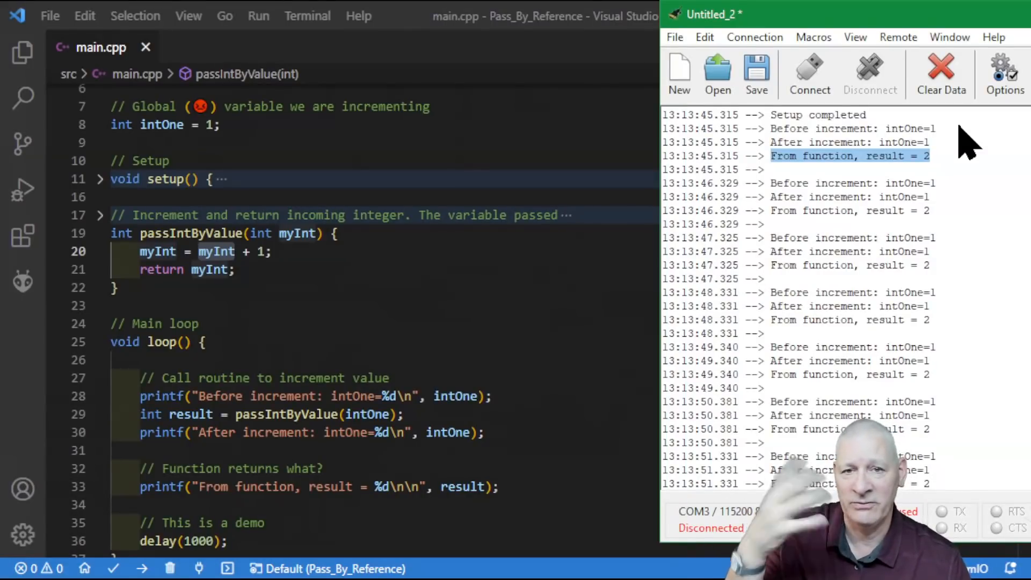
mouse_move(923, 289)
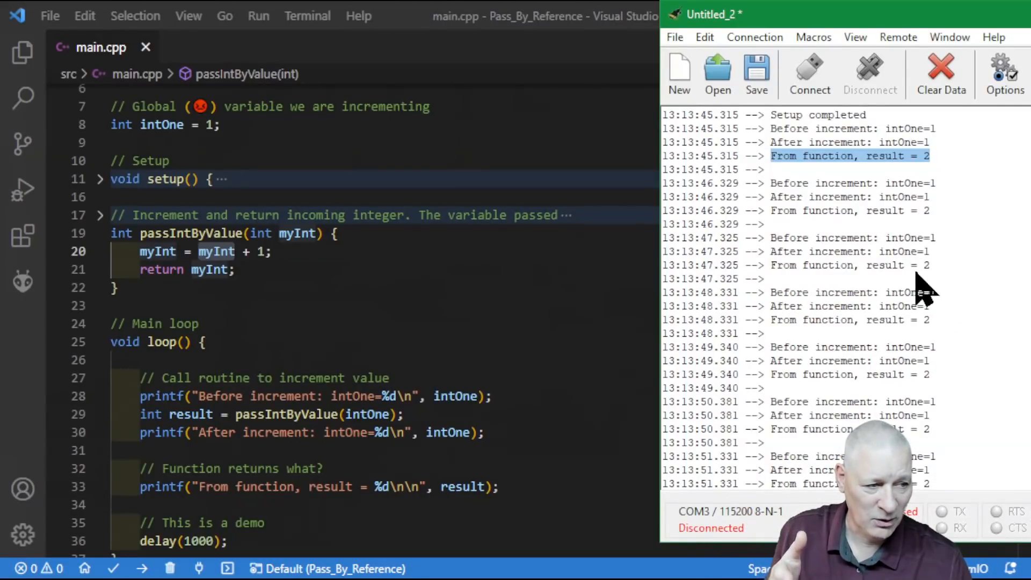
mouse_move(926, 415)
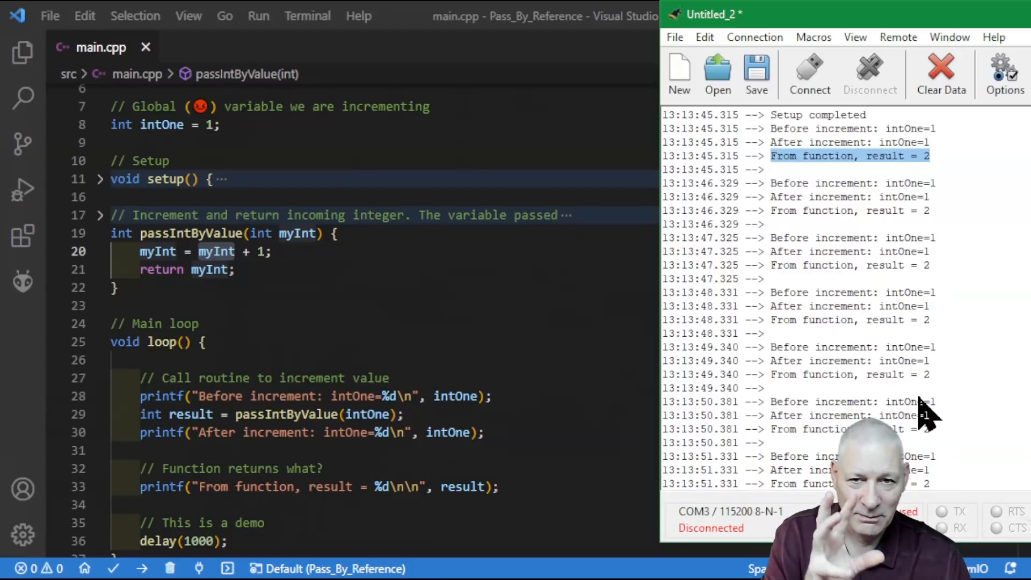
mouse_move(966, 210)
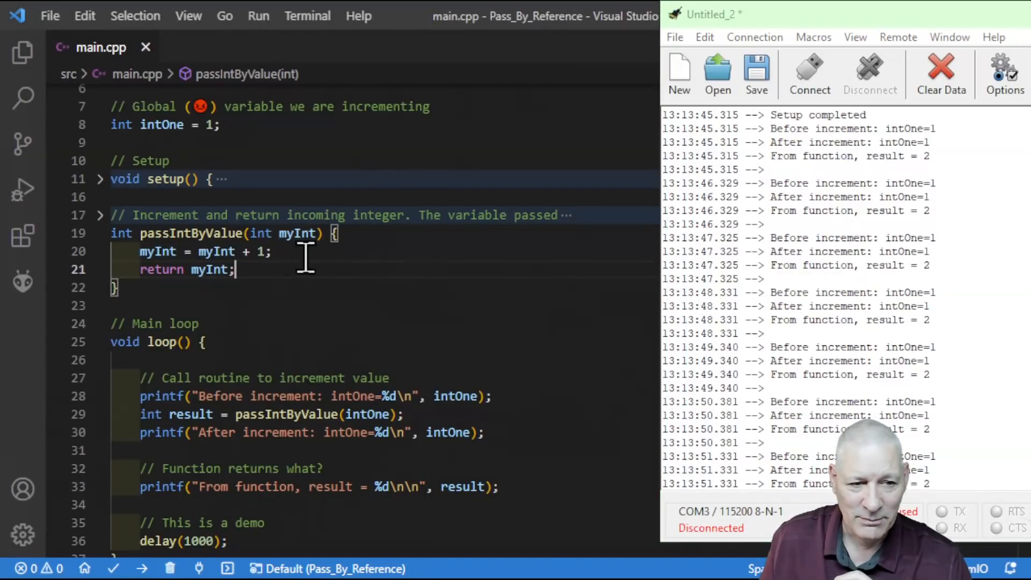
mouse_move(297, 233)
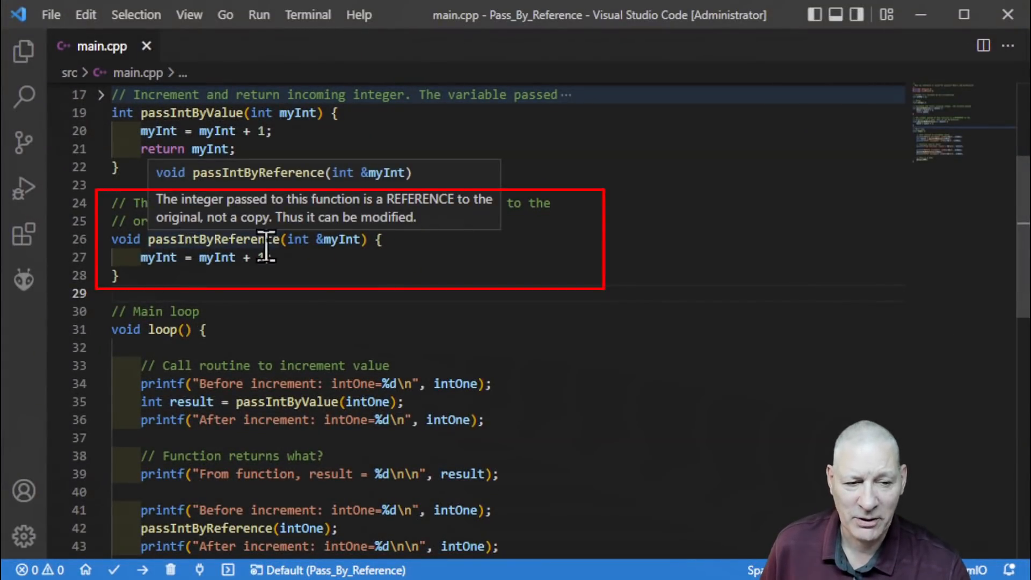
mouse_move(348, 263)
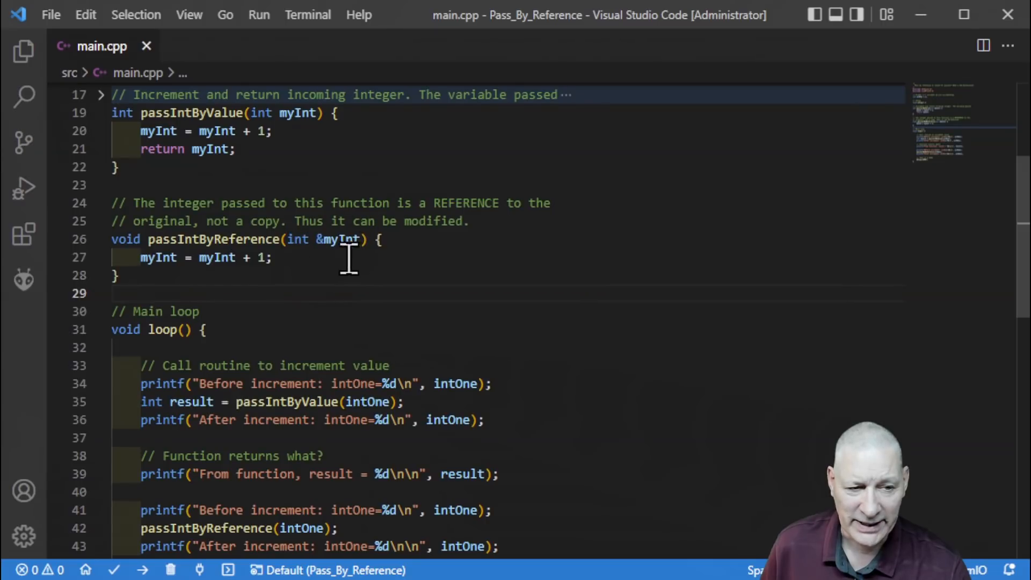
mouse_move(337, 293)
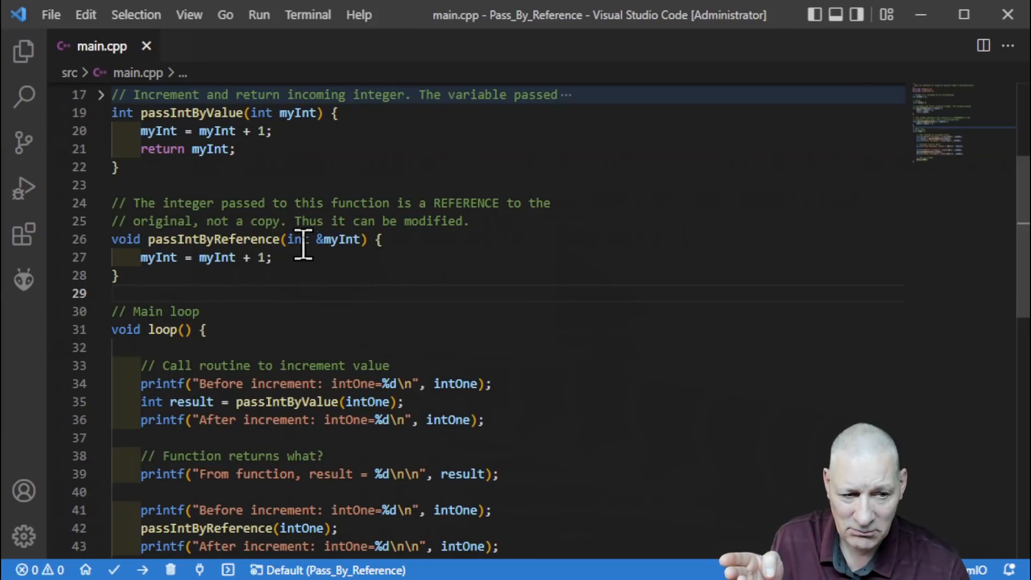
mouse_move(338, 244)
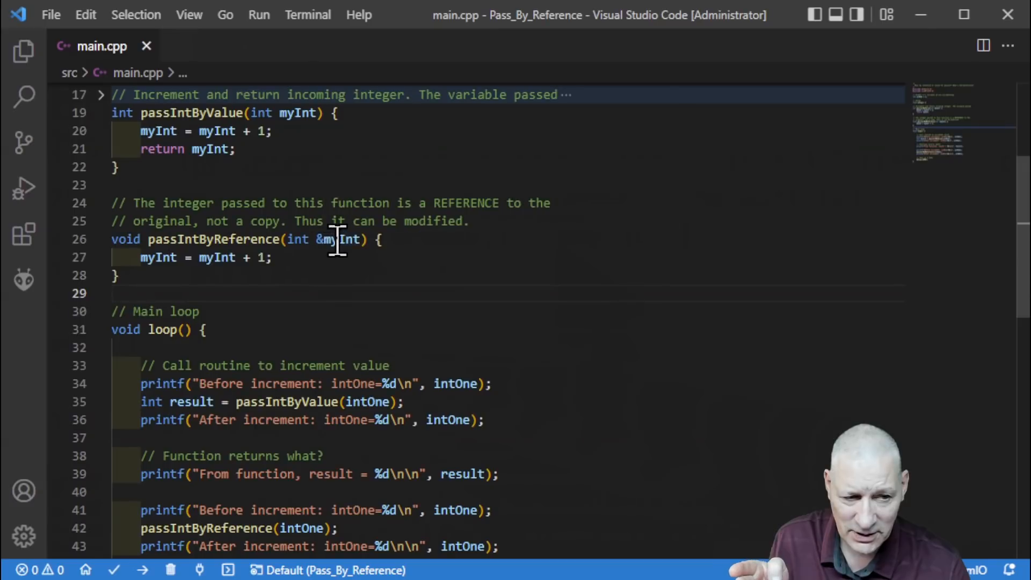
mouse_move(449, 299)
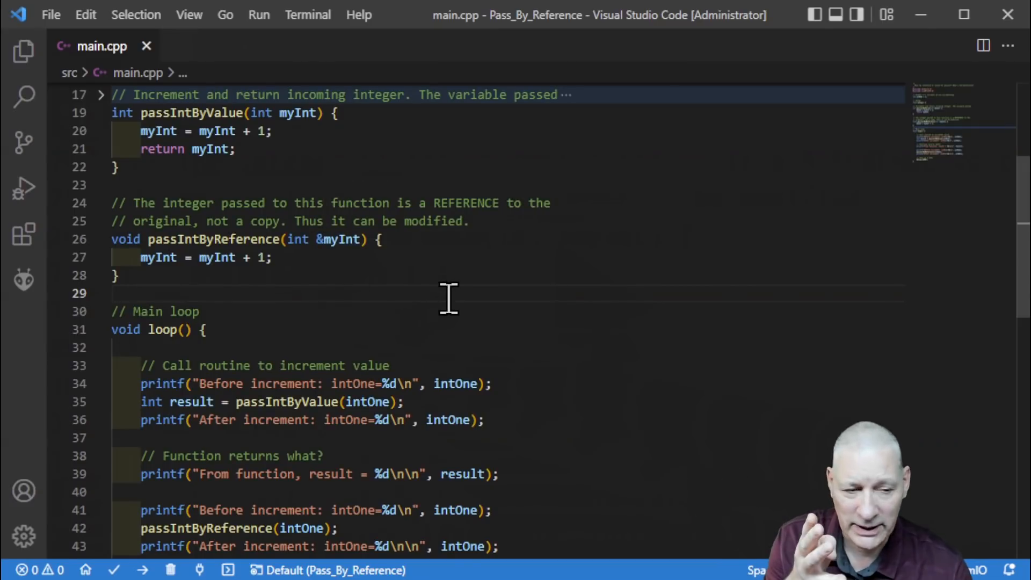
mouse_move(154, 256)
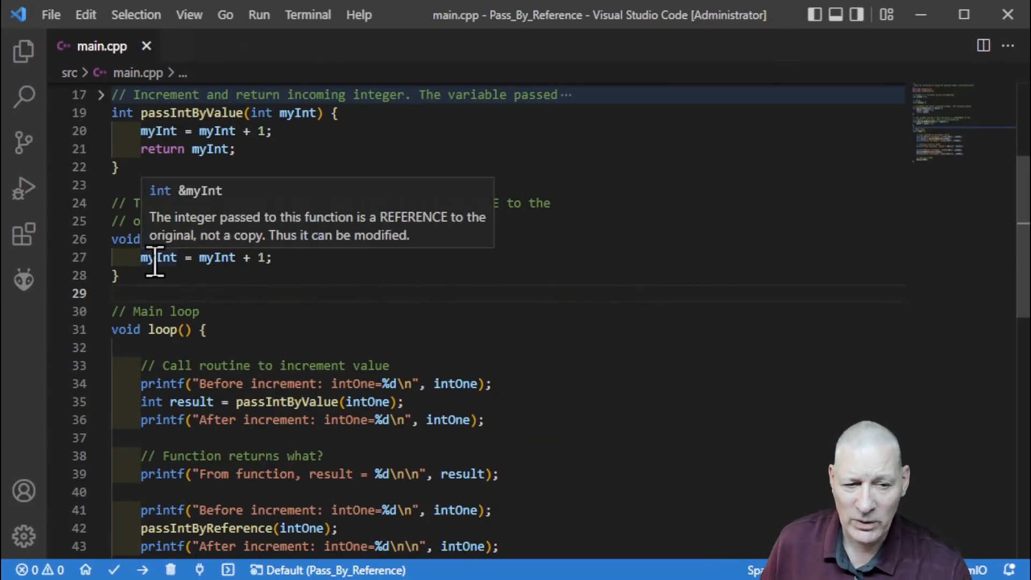
mouse_move(340, 238)
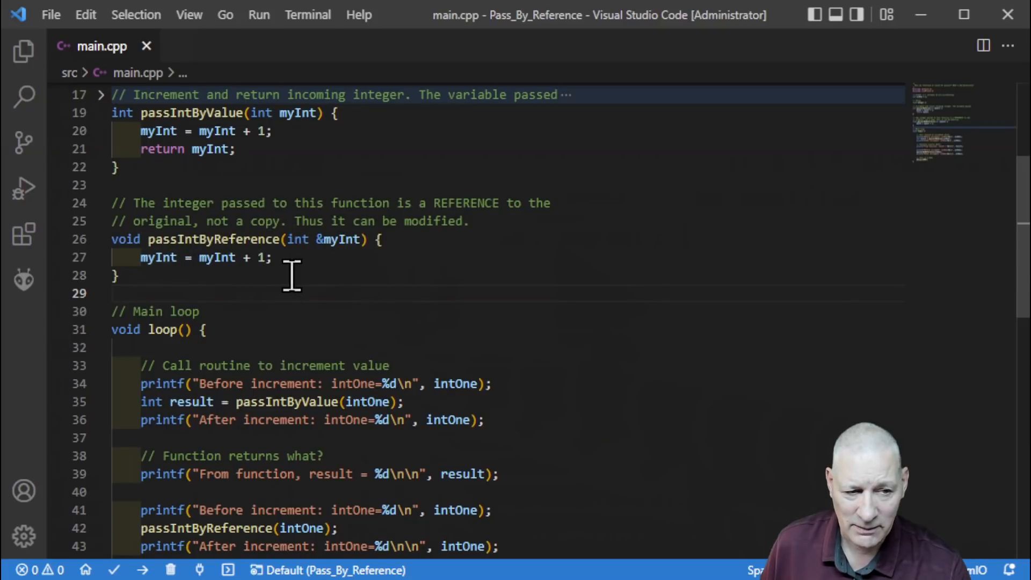
mouse_move(394, 276)
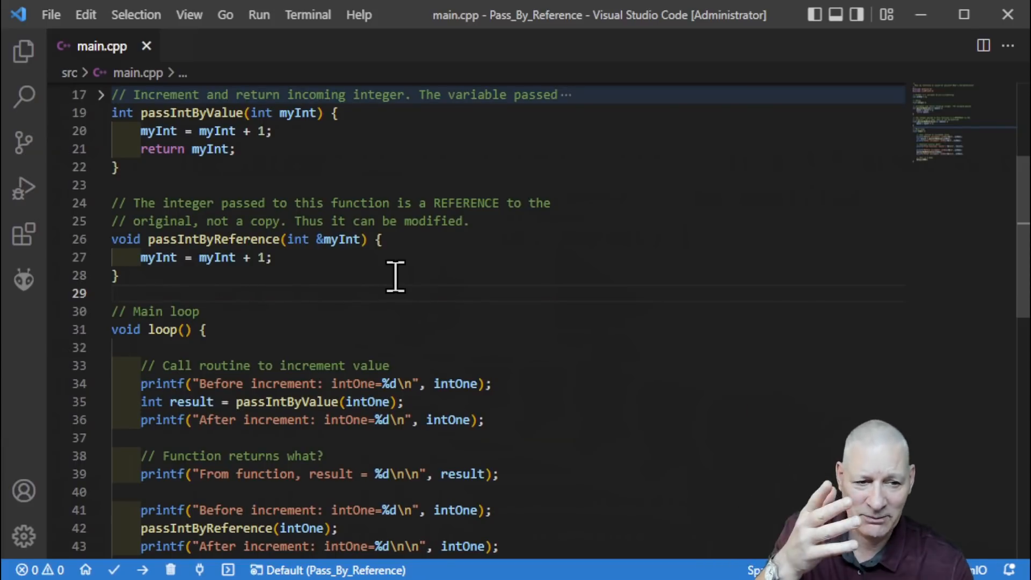
mouse_move(180, 355)
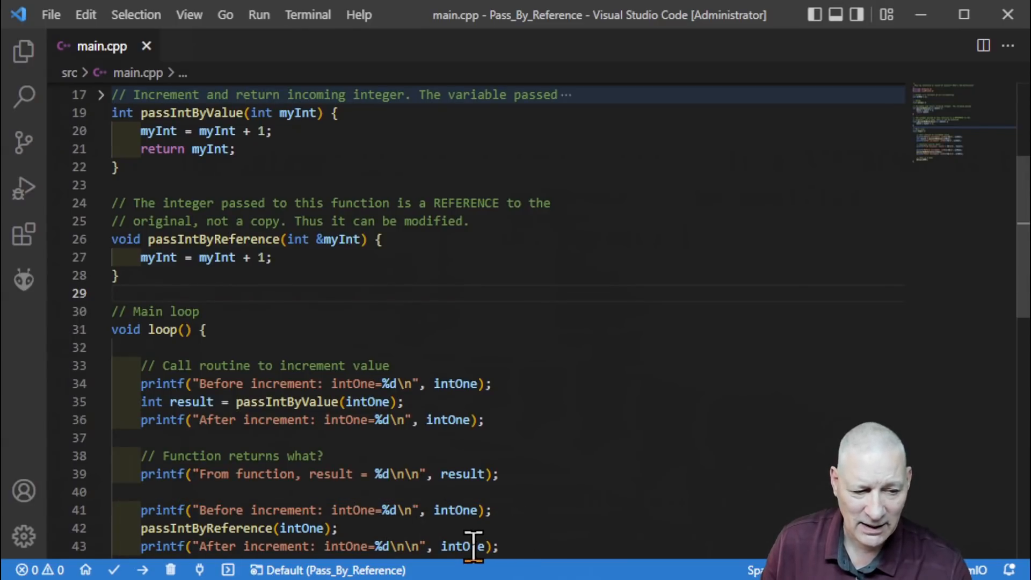
mouse_move(588, 517)
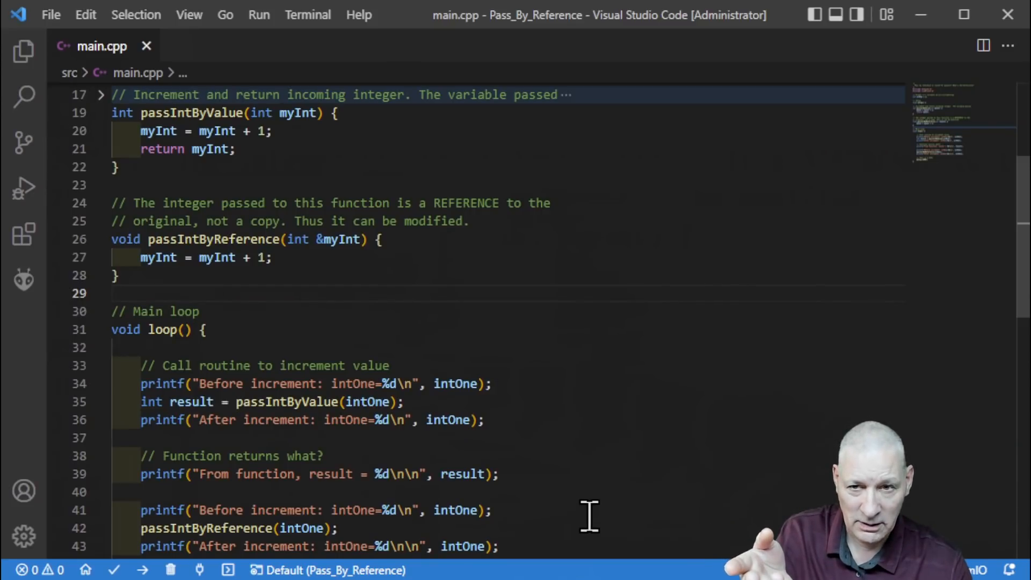
mouse_move(453, 436)
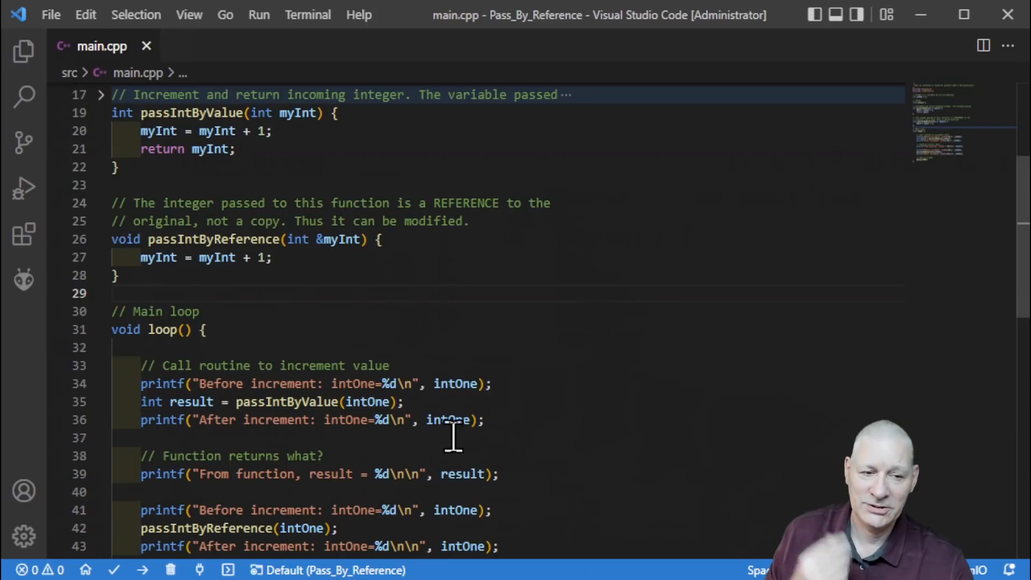
mouse_move(333, 256)
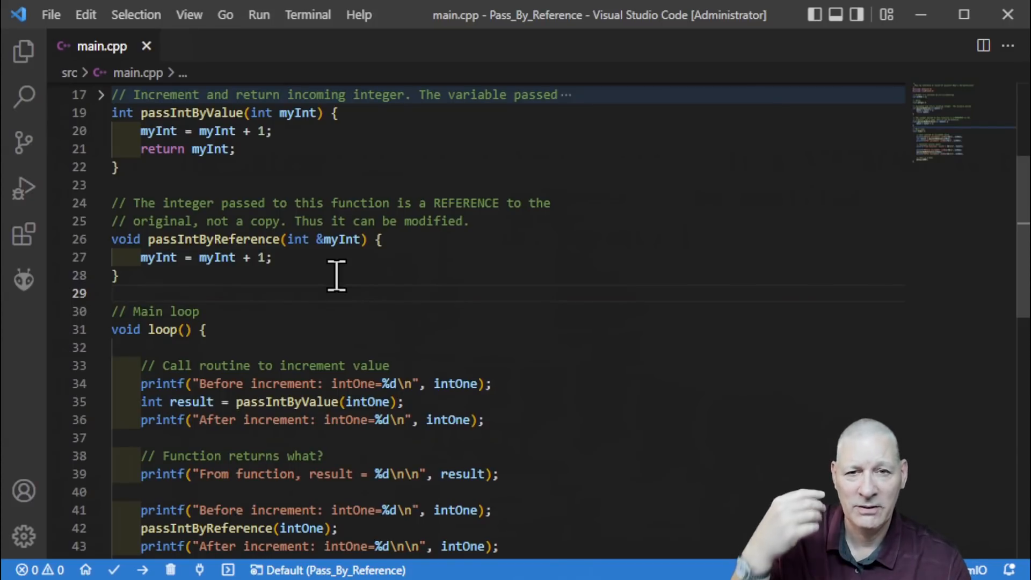
mouse_move(348, 285)
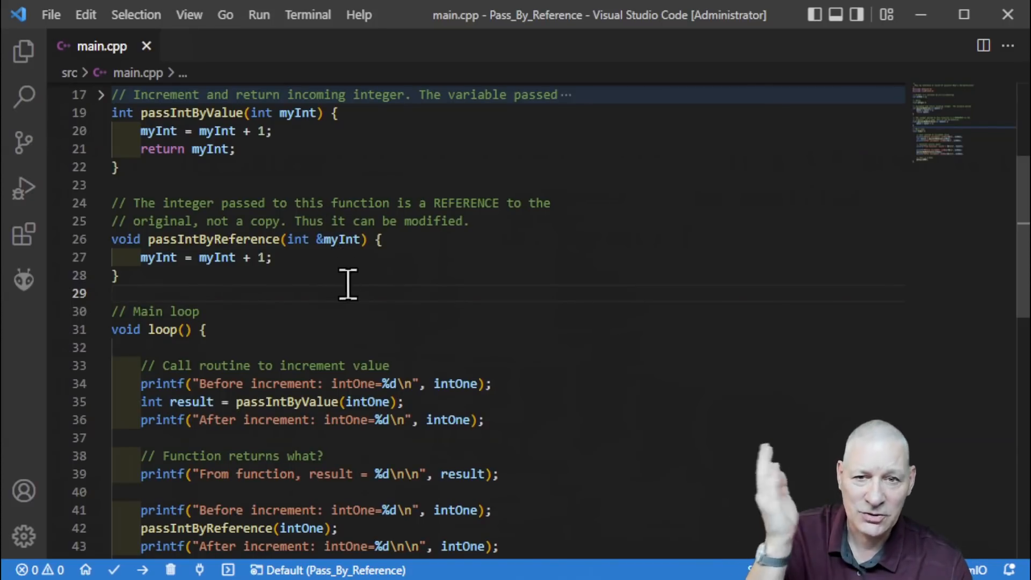
mouse_move(384, 270)
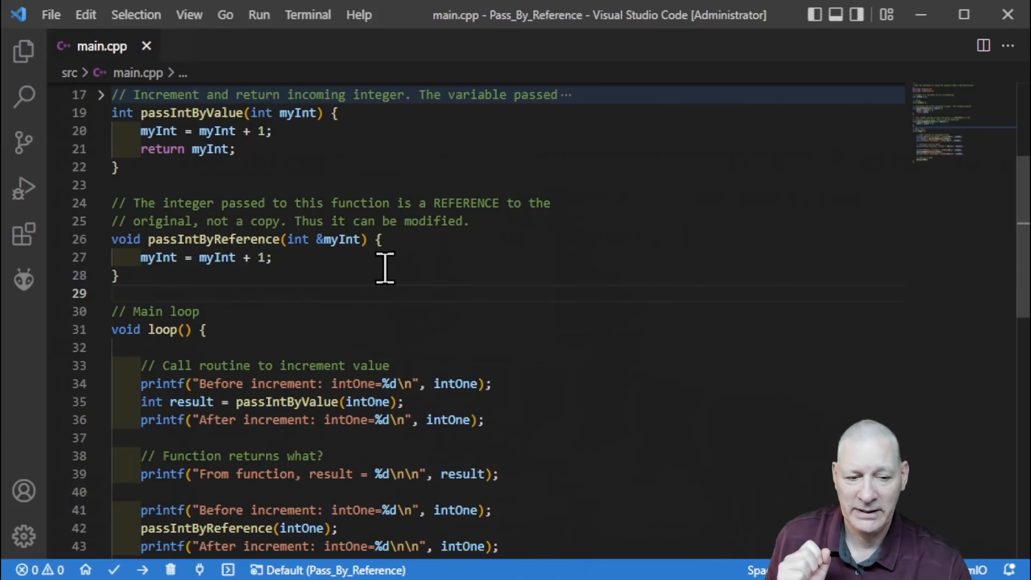
mouse_move(411, 387)
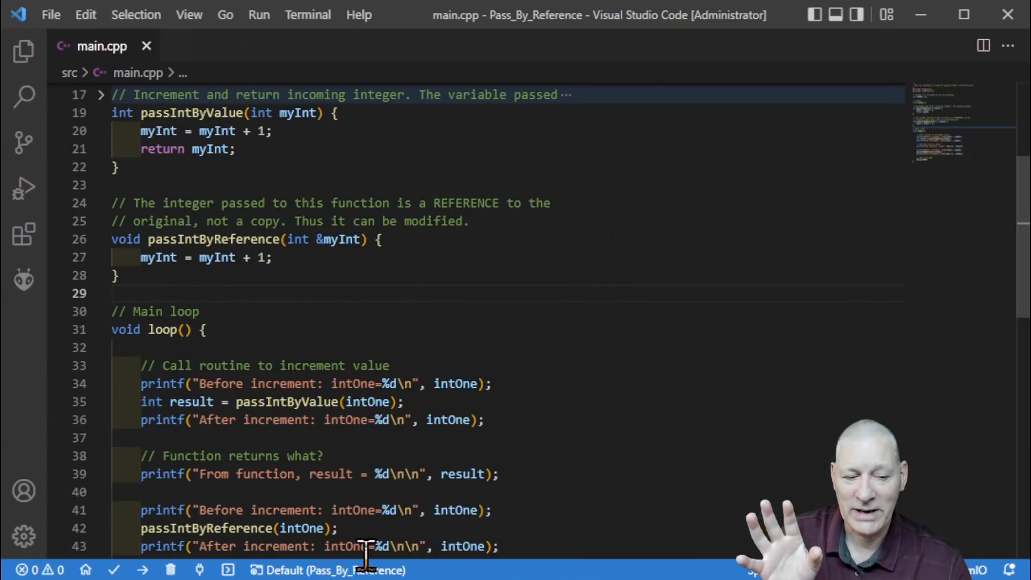
mouse_move(336, 528)
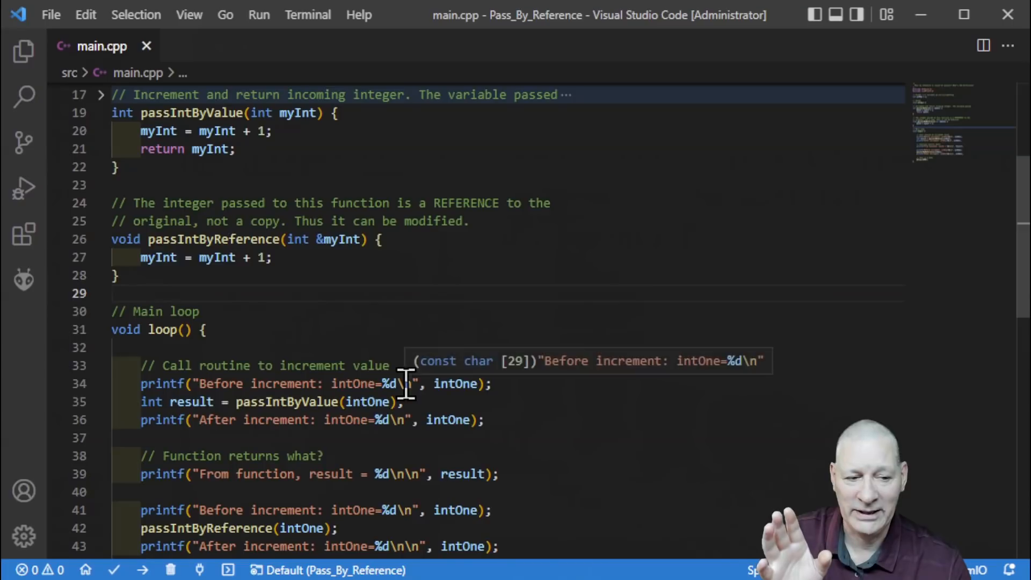
mouse_move(623, 446)
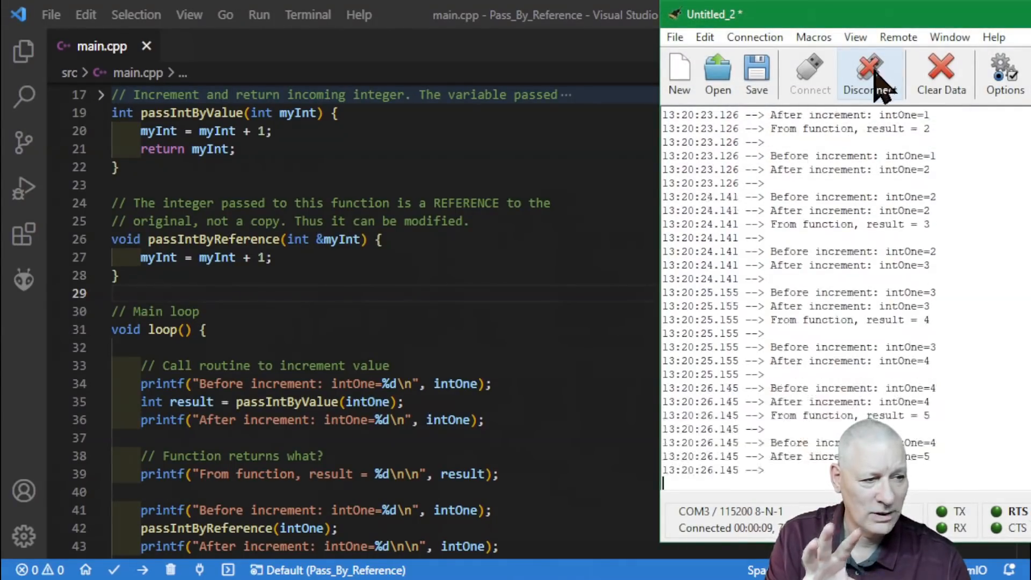
Step: Disconnect CoolTerm and view the log from 'Setup completed' with intOne climbing
left_click(868, 72)
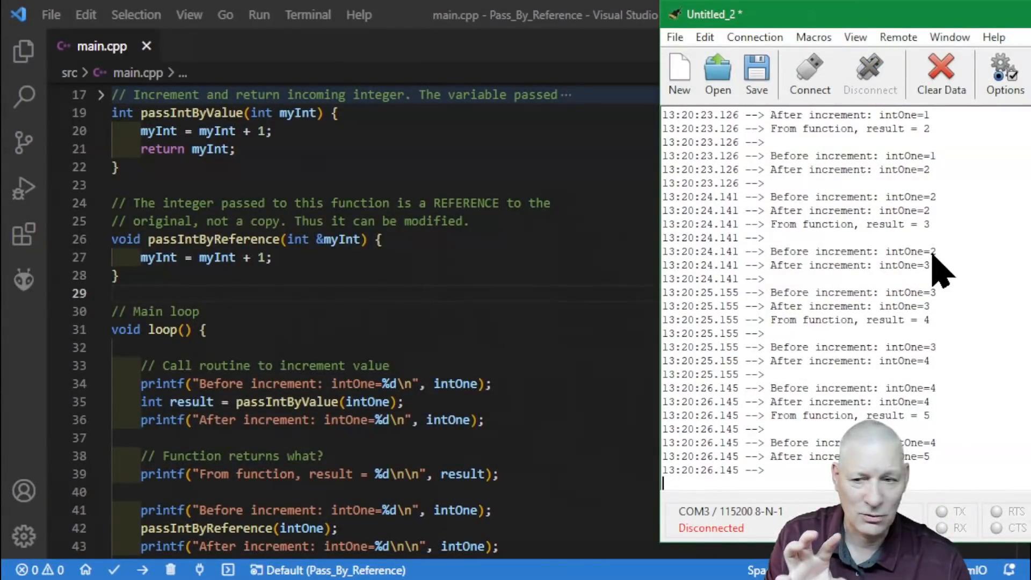
scroll("up", 3)
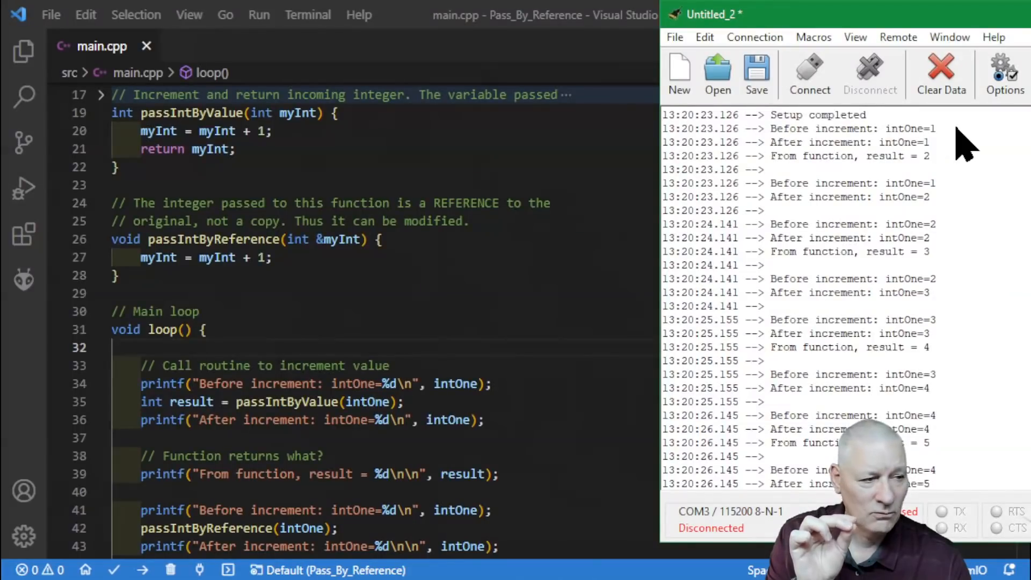
mouse_move(927, 164)
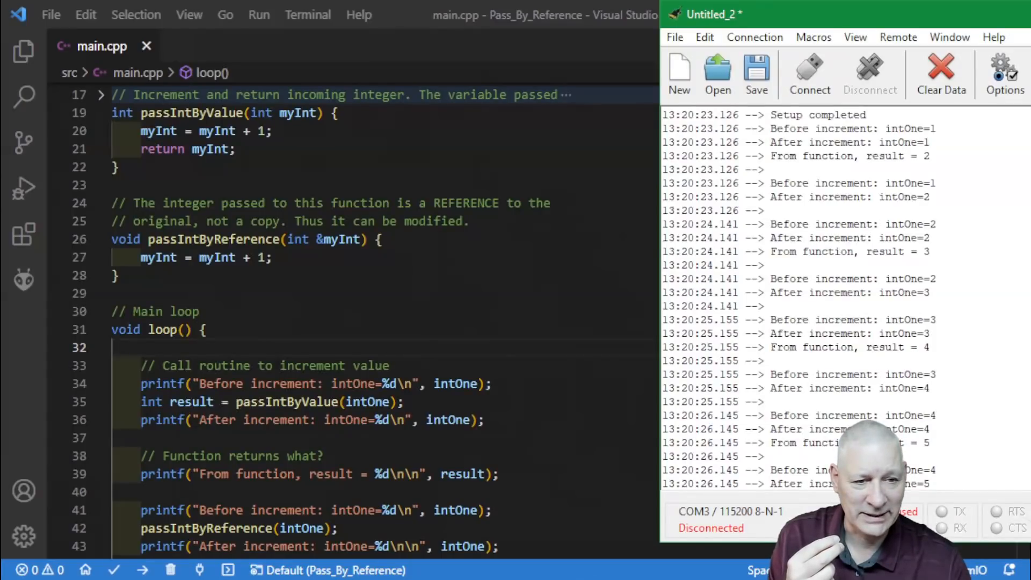
left_click(338, 131)
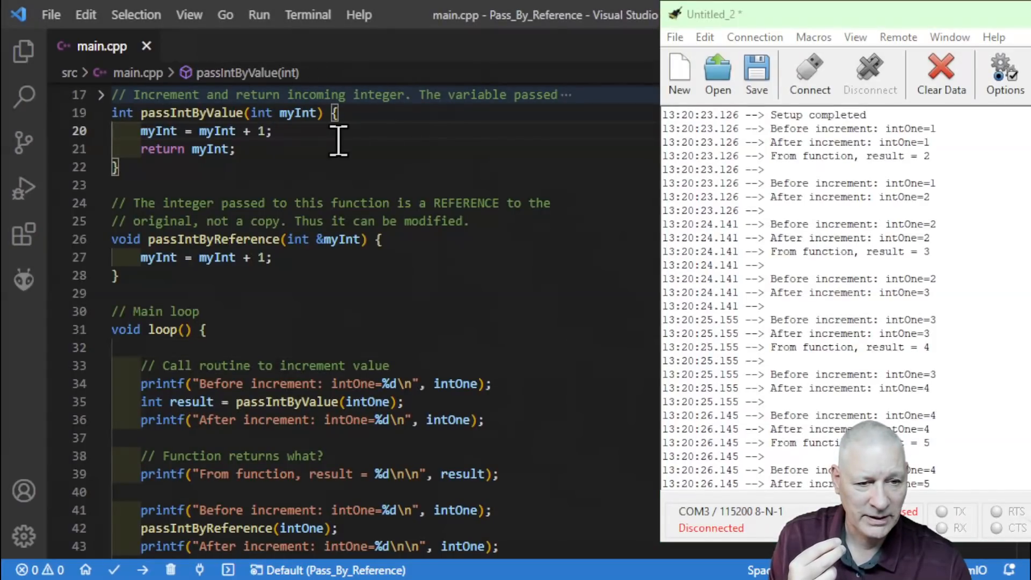
mouse_move(326, 257)
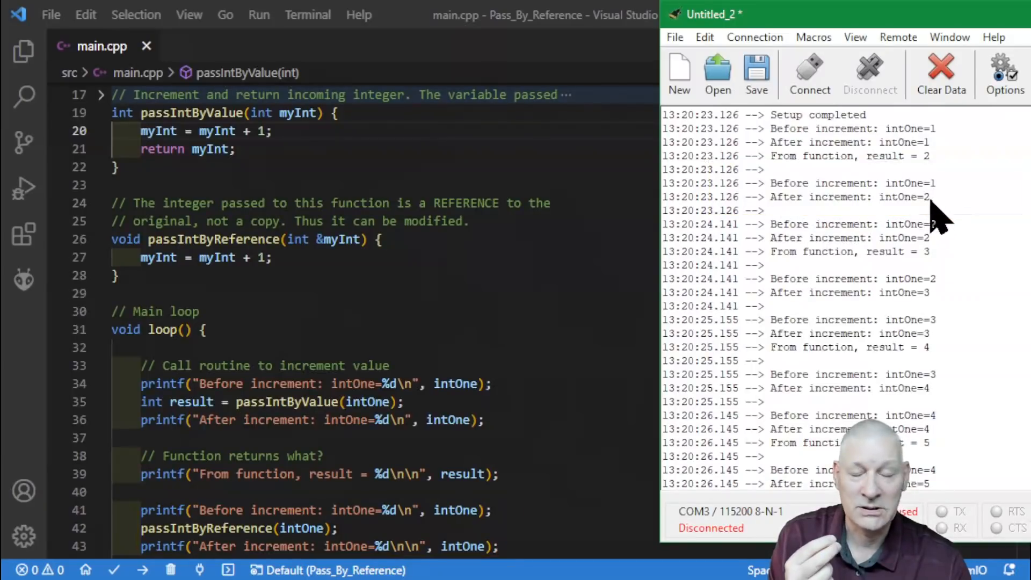
mouse_move(947, 198)
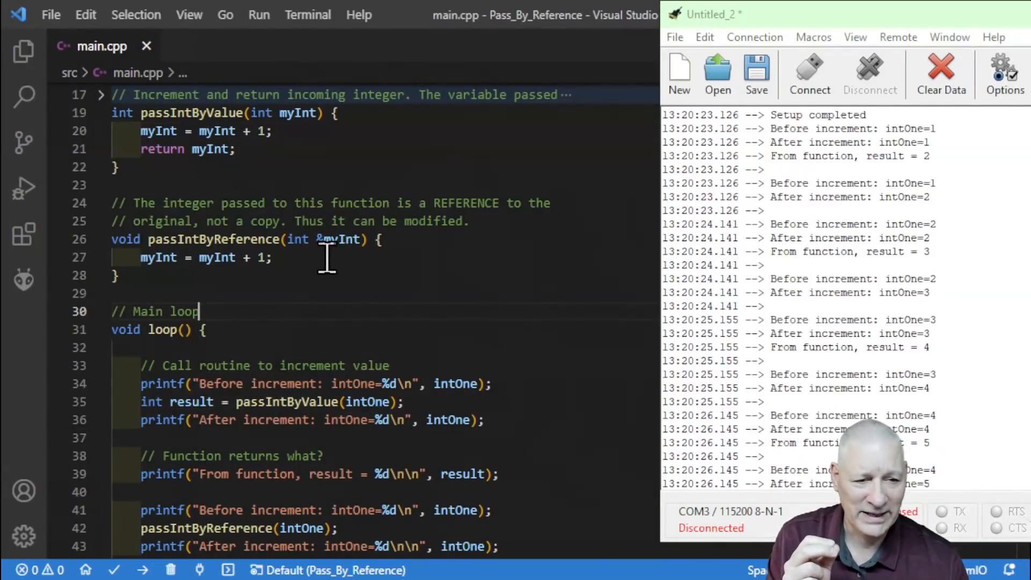
left_click(322, 239)
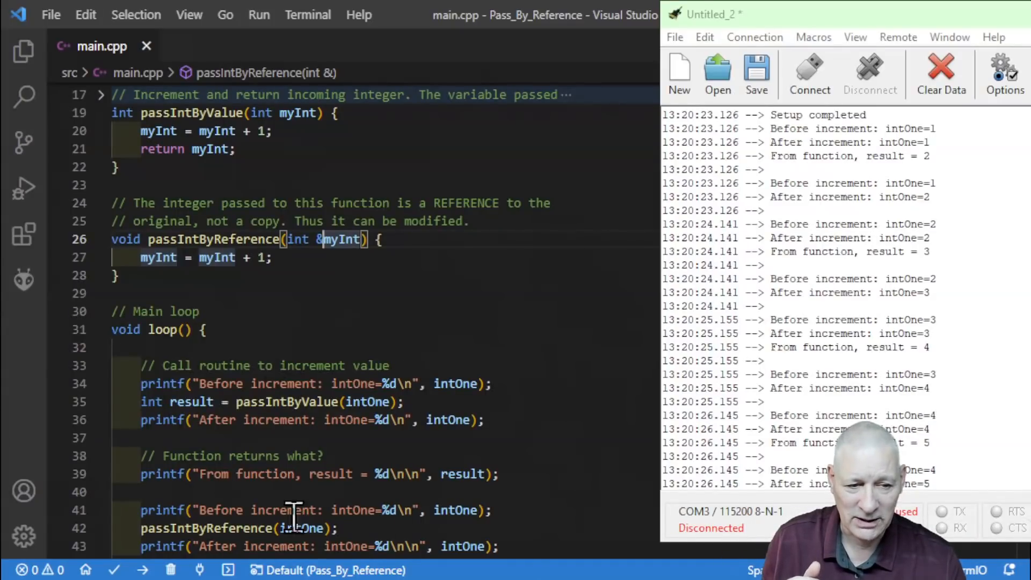
mouse_move(251, 383)
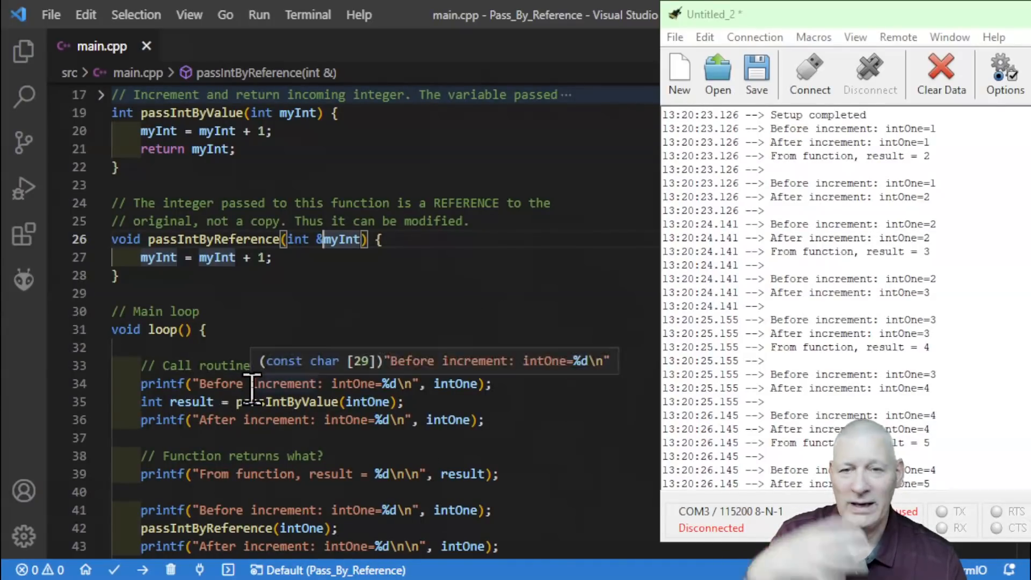